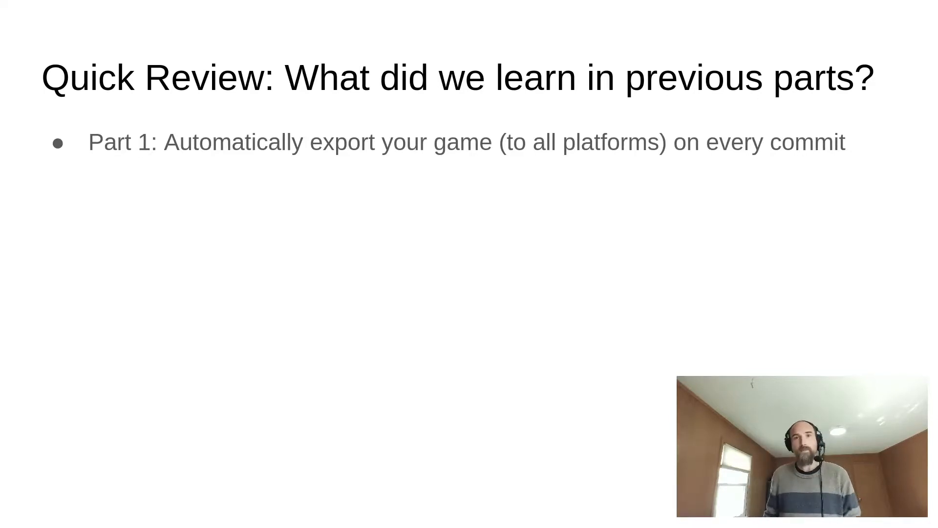
- Reveal the next Quick Review bullet on automatically exporting the game on every commit
key(right)
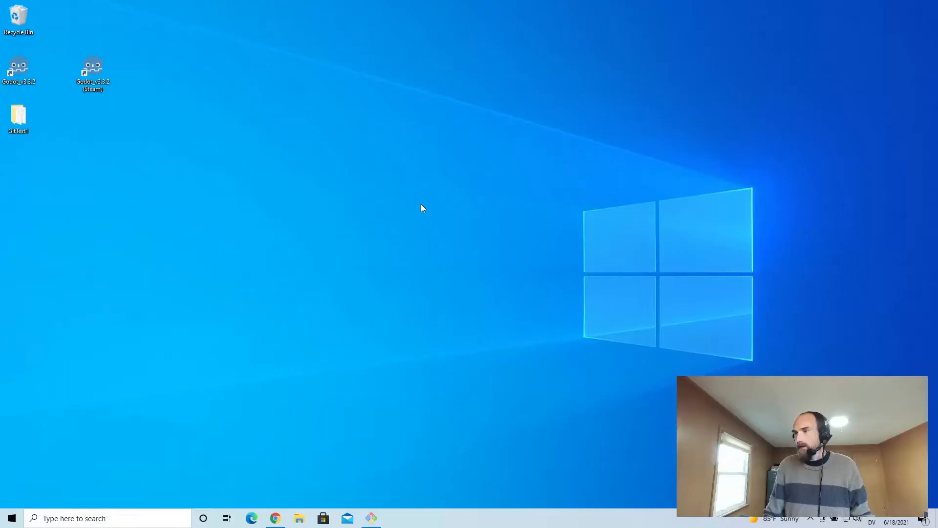
- Open the desktop GitTest1 folder and launch .gitlab-ci.yml in the editor
click(18, 118)
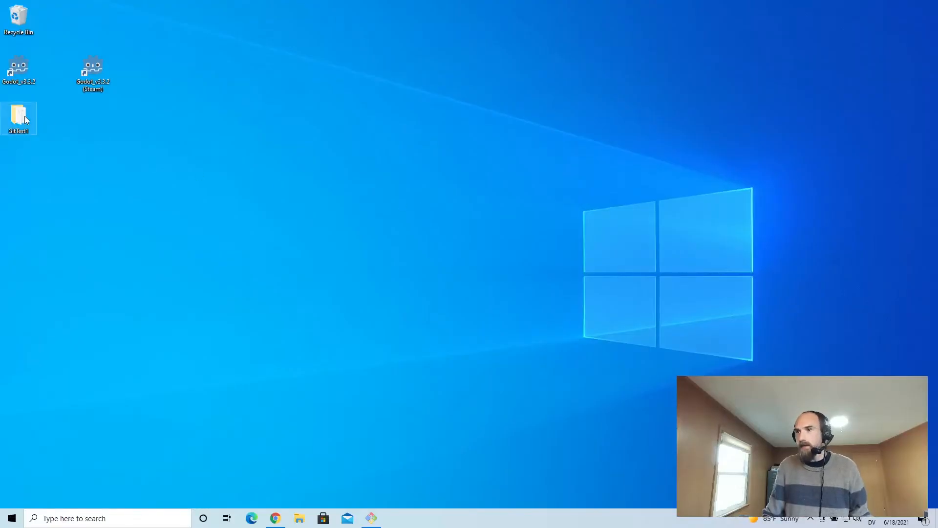
double_click(18, 120)
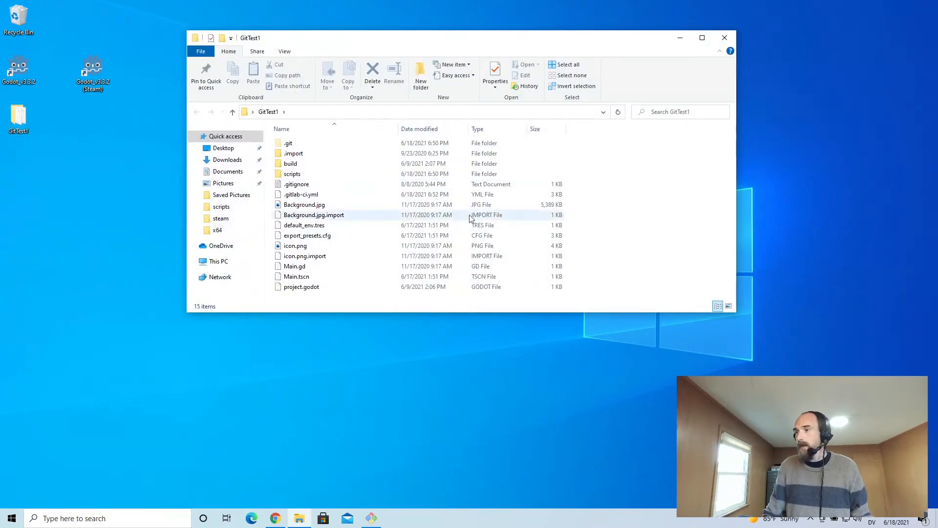
click(300, 194)
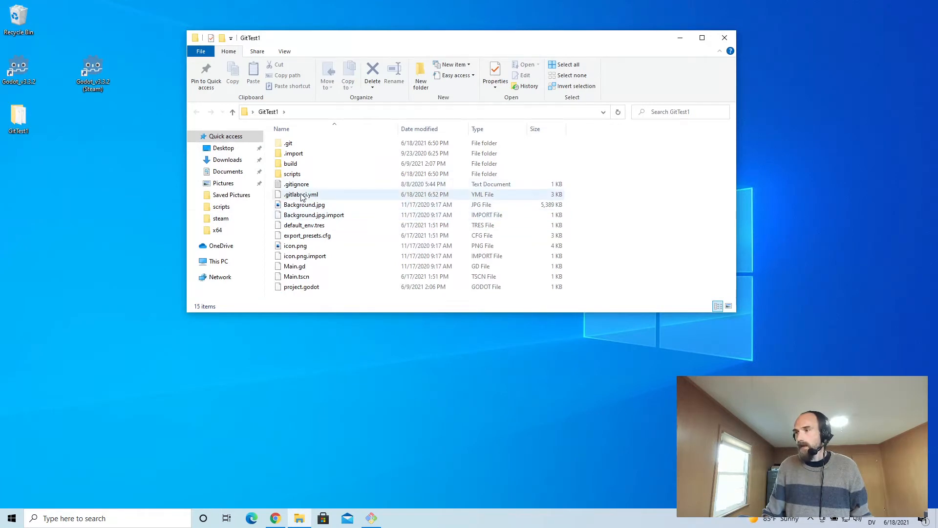
click(299, 195)
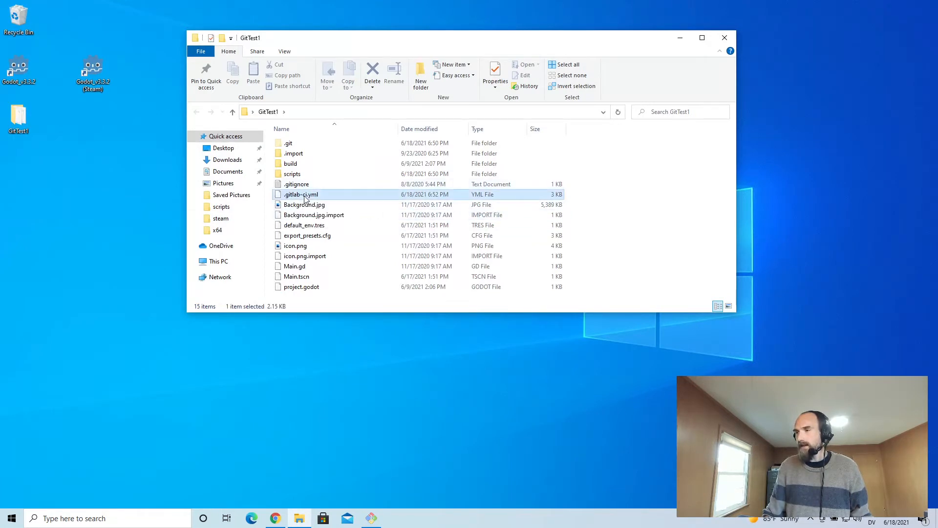
double_click(298, 194)
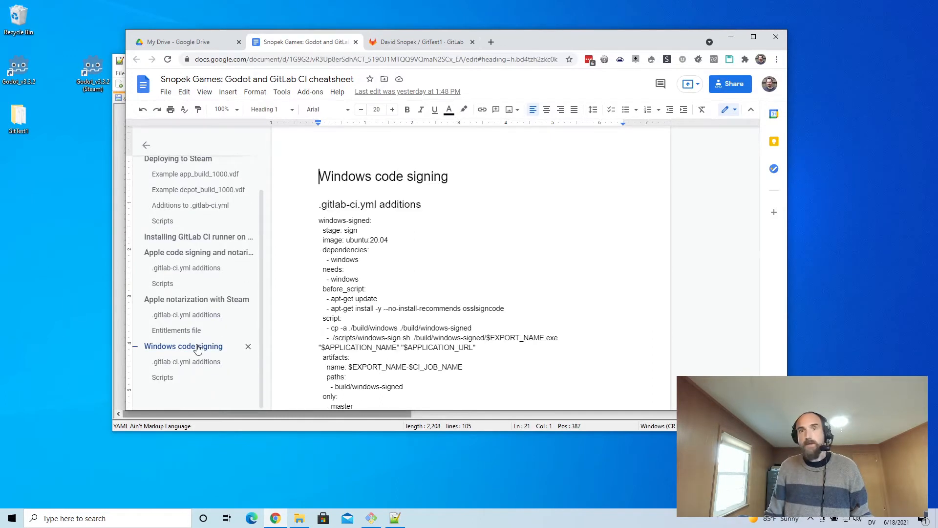
- Copy the cheatsheet's windows-signed YAML block and bring Notepad++ back to front
scroll(down, 3)
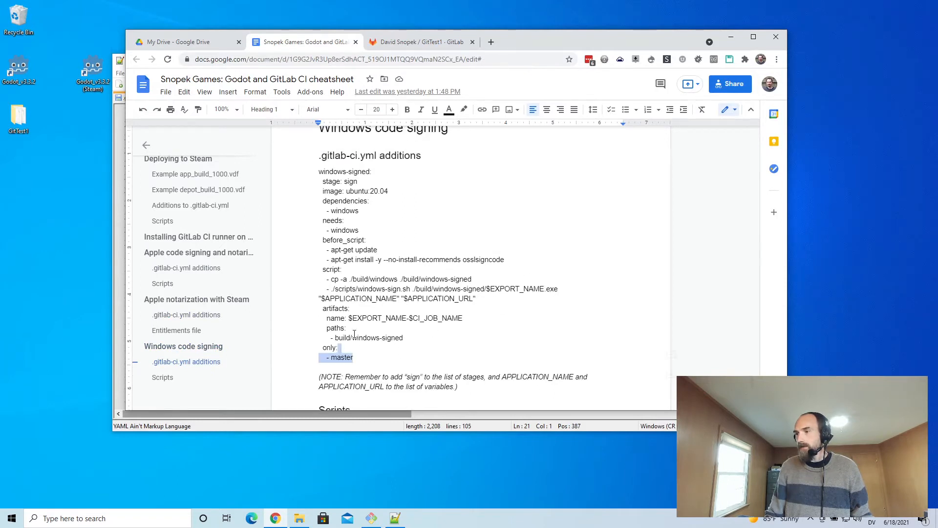
drag(320, 171, 353, 357)
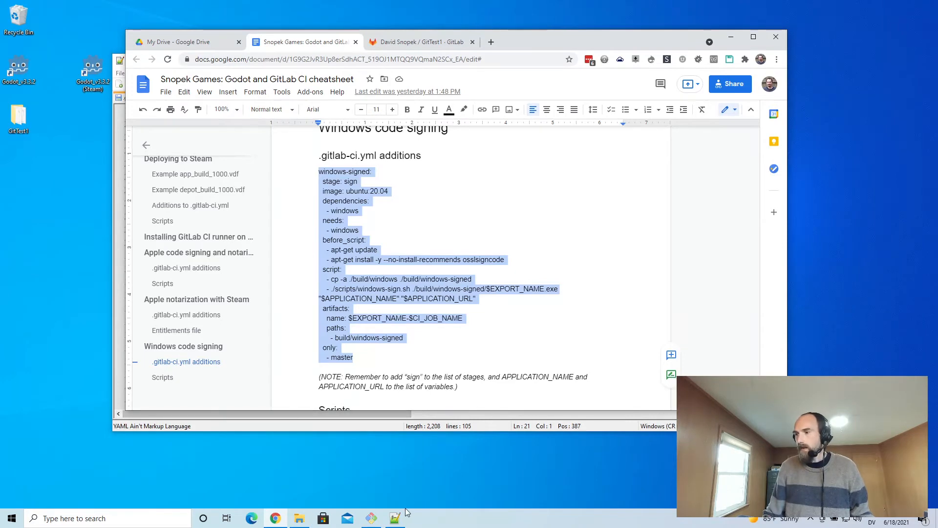
click(394, 518)
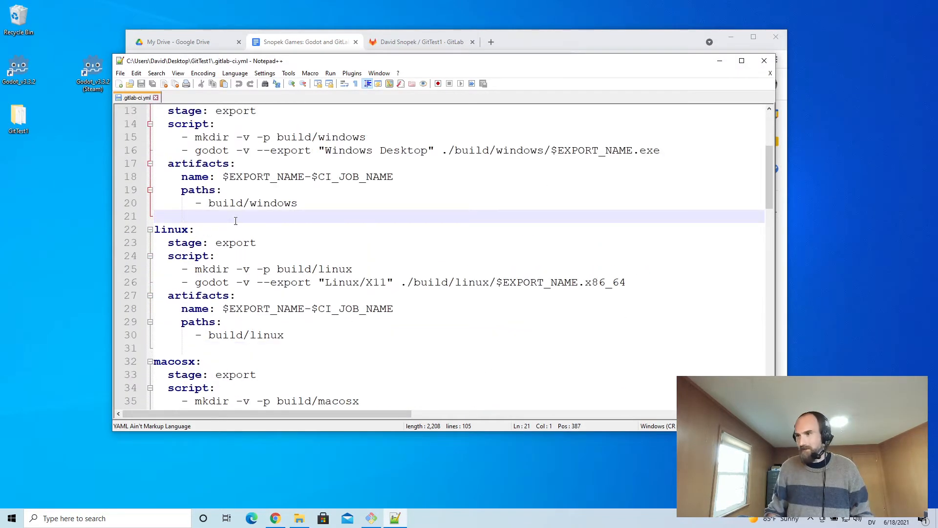
- Paste the windows-signed job below the windows job and highlight 'sign' in stages
key(enter)
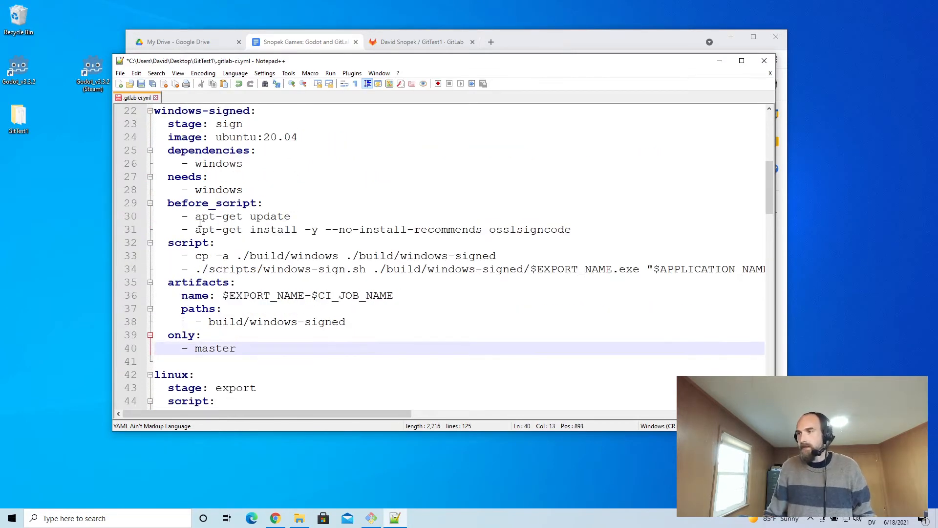
scroll(down, 3)
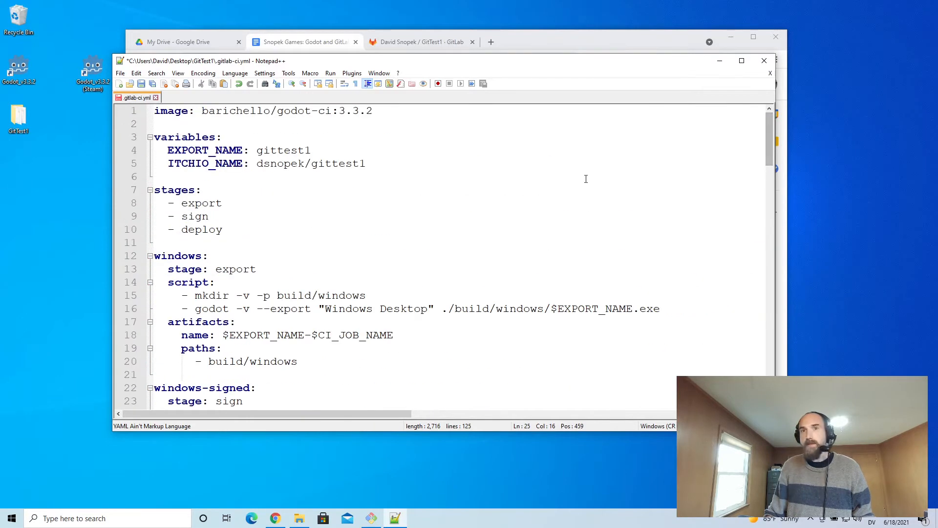
click(200, 216)
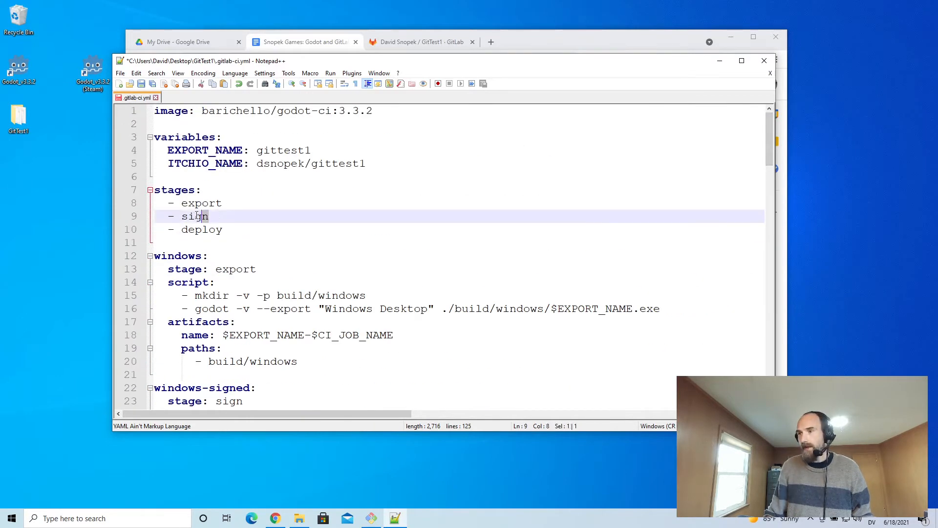
double_click(194, 216)
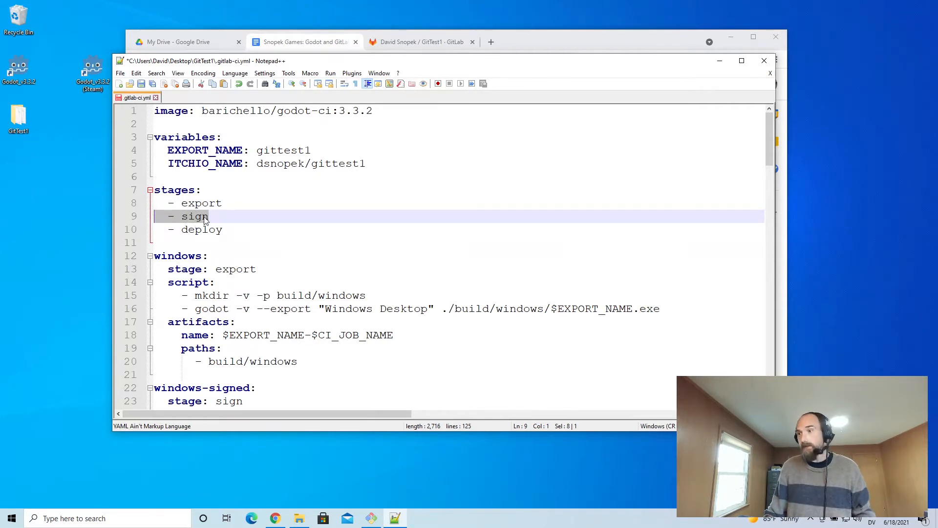
double_click(195, 216)
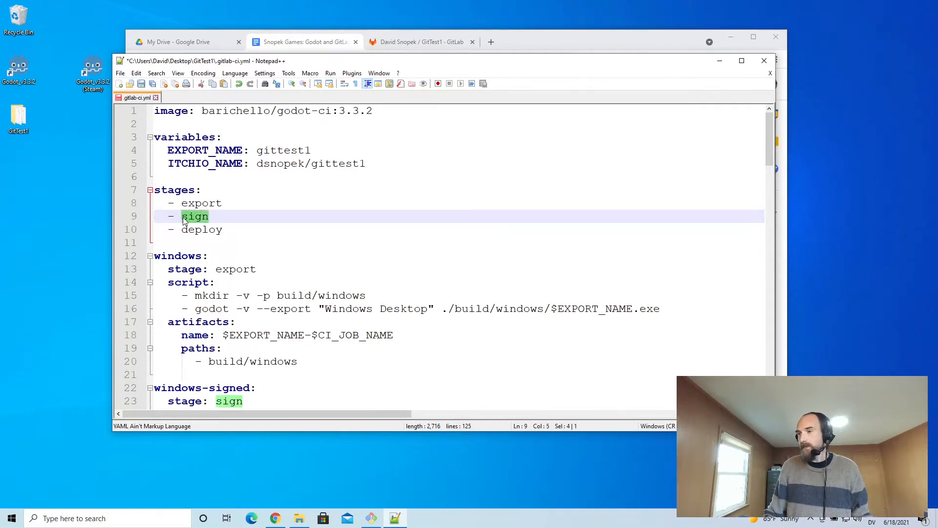
scroll(down, 3)
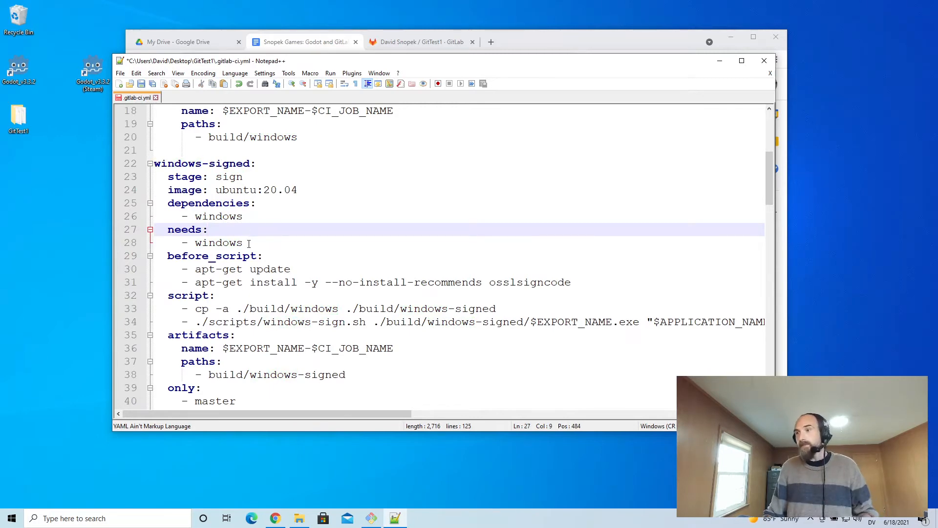
double_click(219, 242)
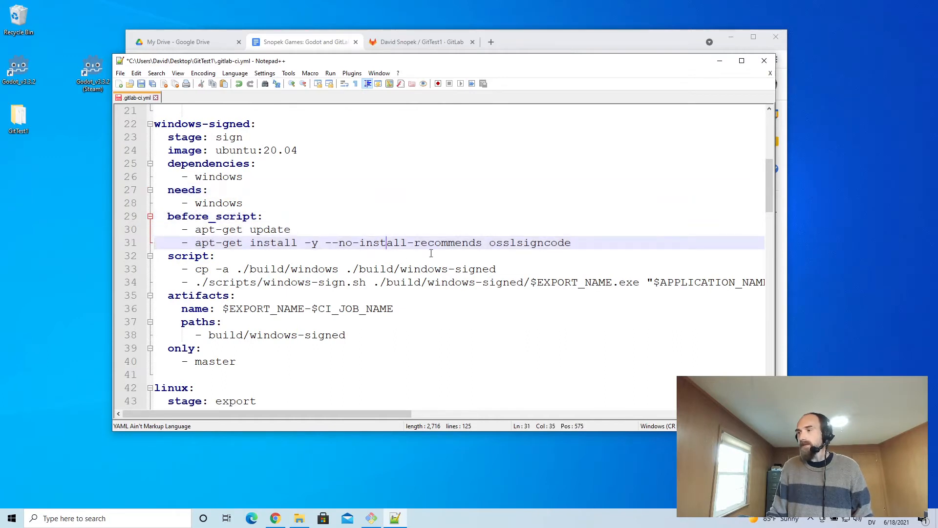
double_click(529, 242)
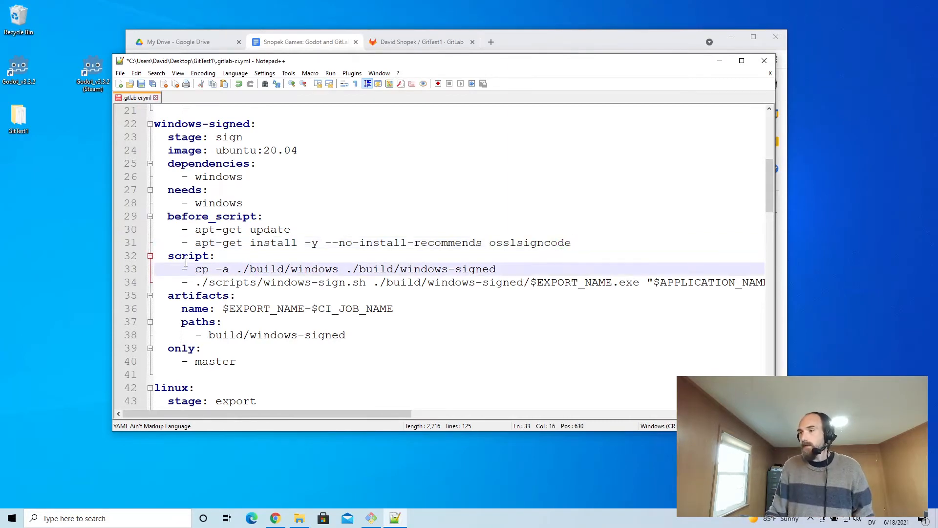
click(312, 282)
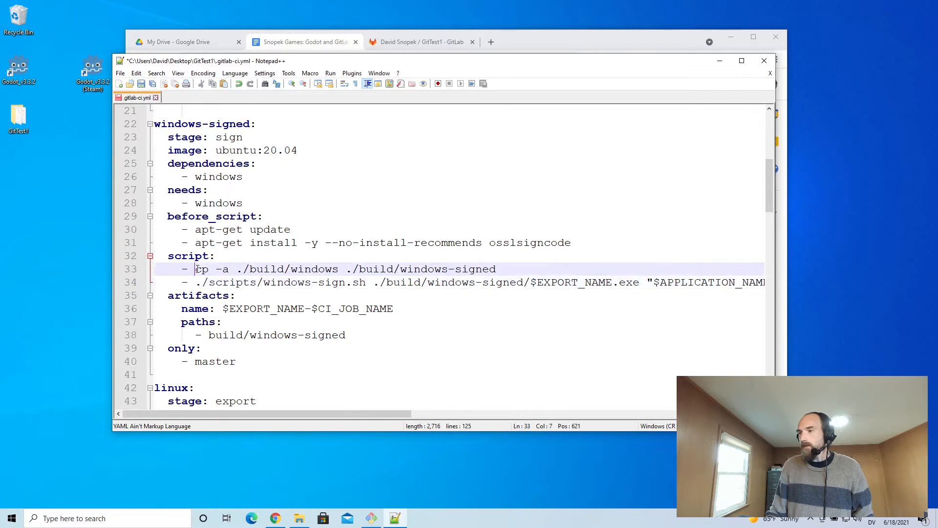
drag(195, 269, 339, 269)
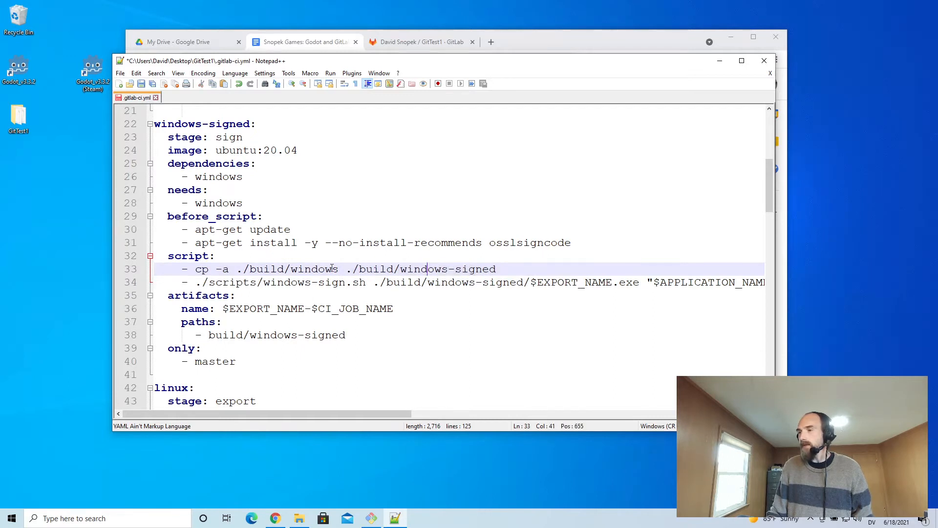
double_click(314, 269)
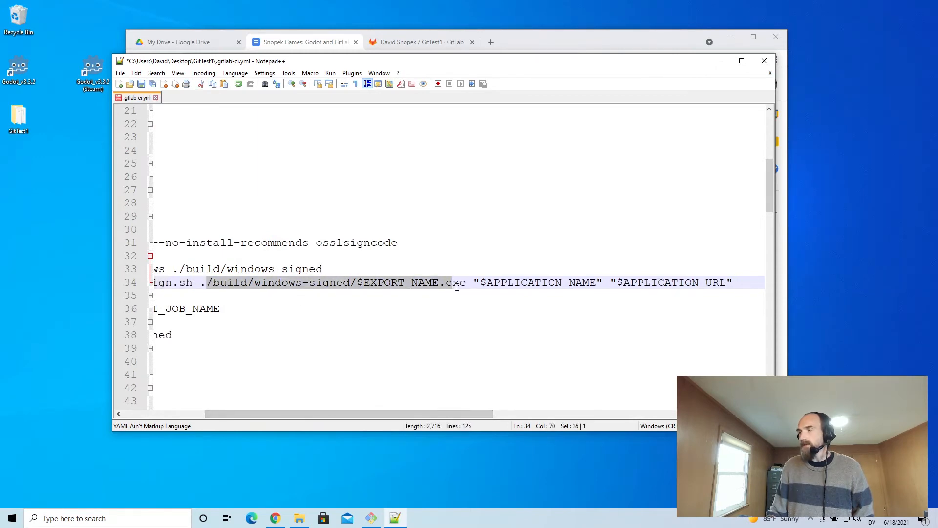
scroll(right, 3)
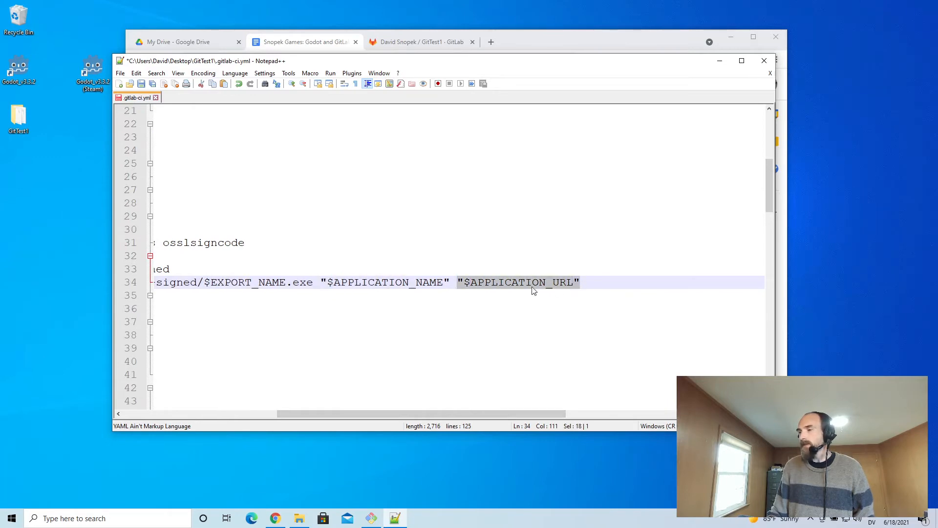
scroll(left, 3)
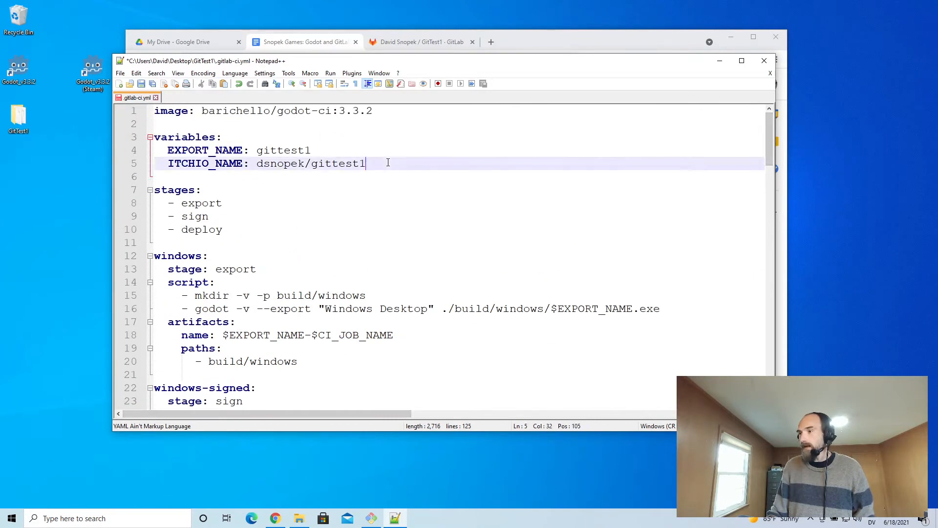
text(APPLIC)
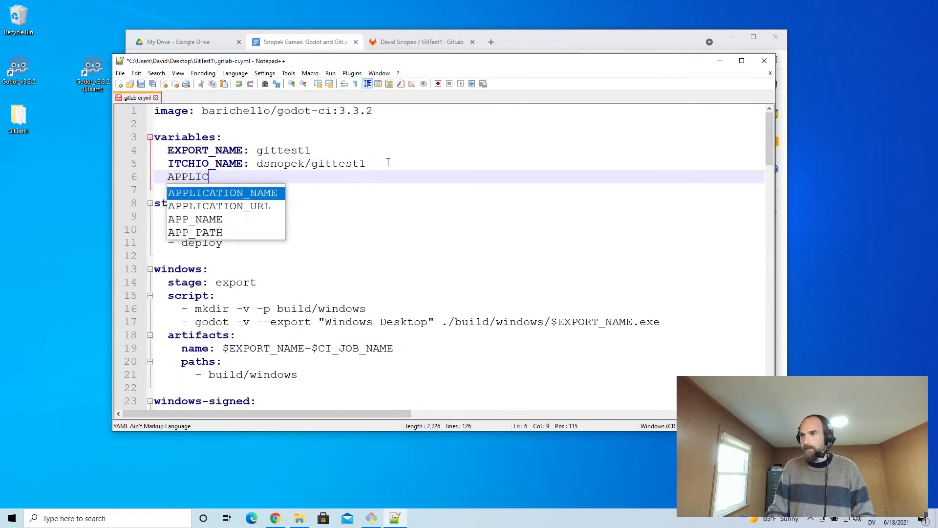
text(ATION_NAME: ")
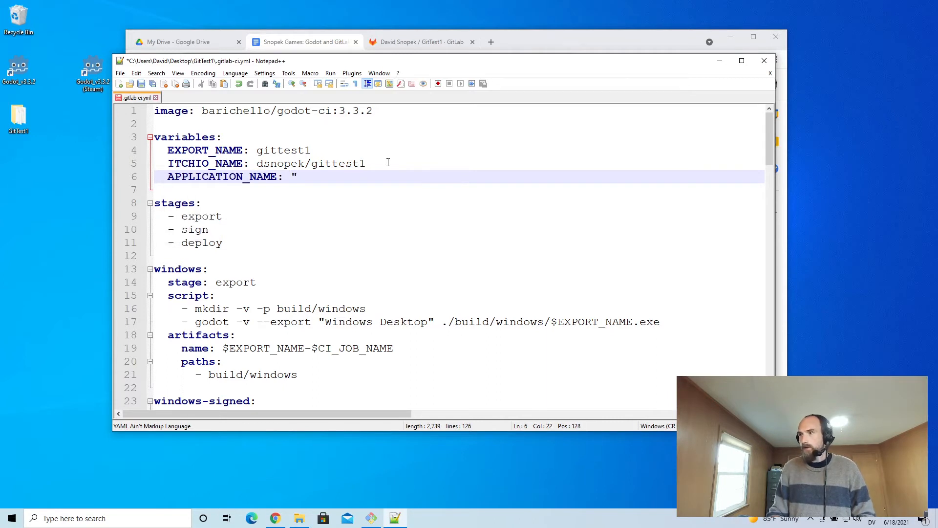
text(Git Test 1")
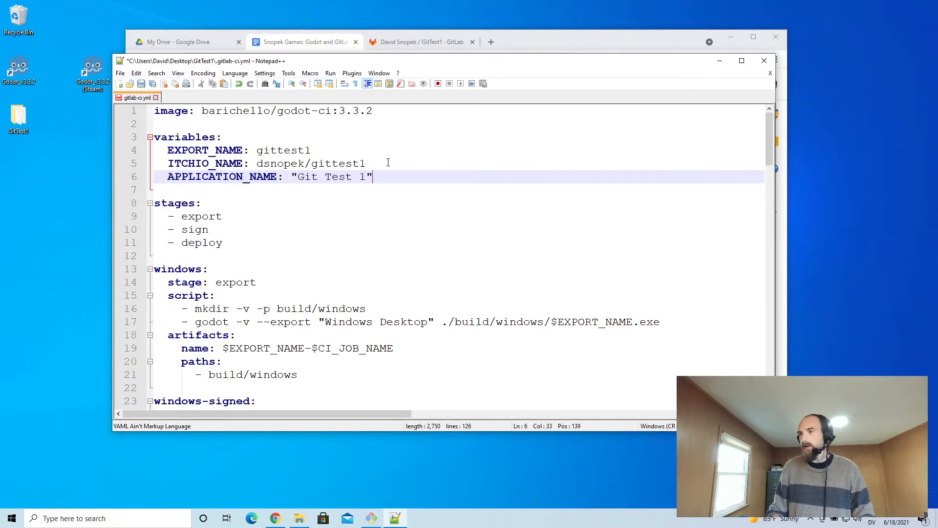
text(APPLICATION_URL: ")
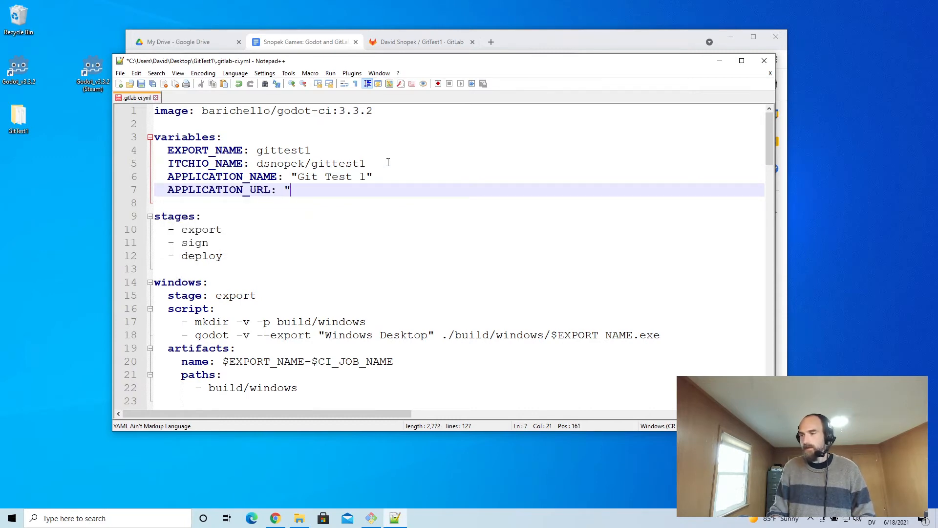
text(http://)
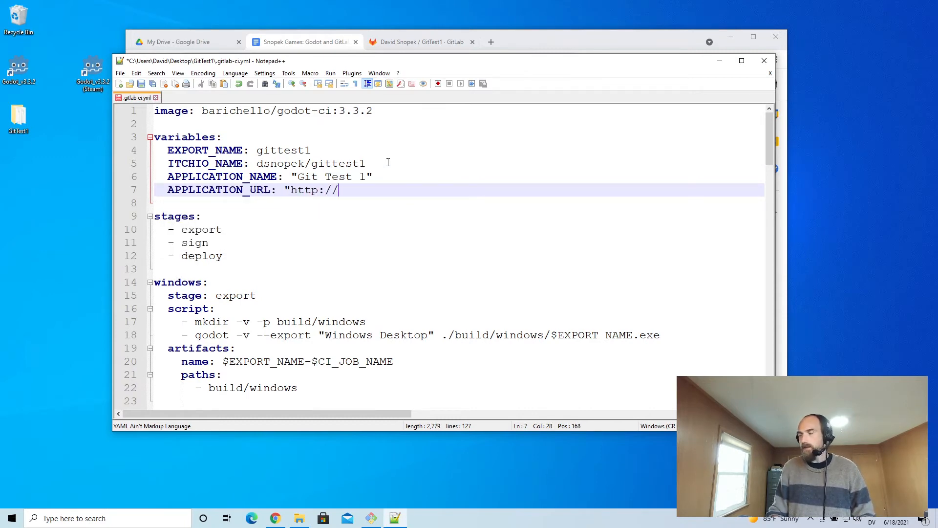
text(example.com/)
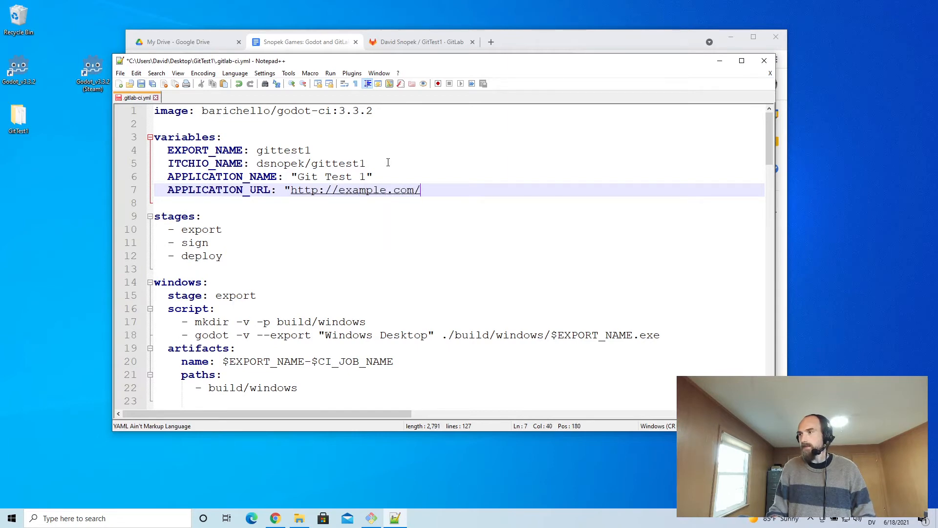
text(gittest1")
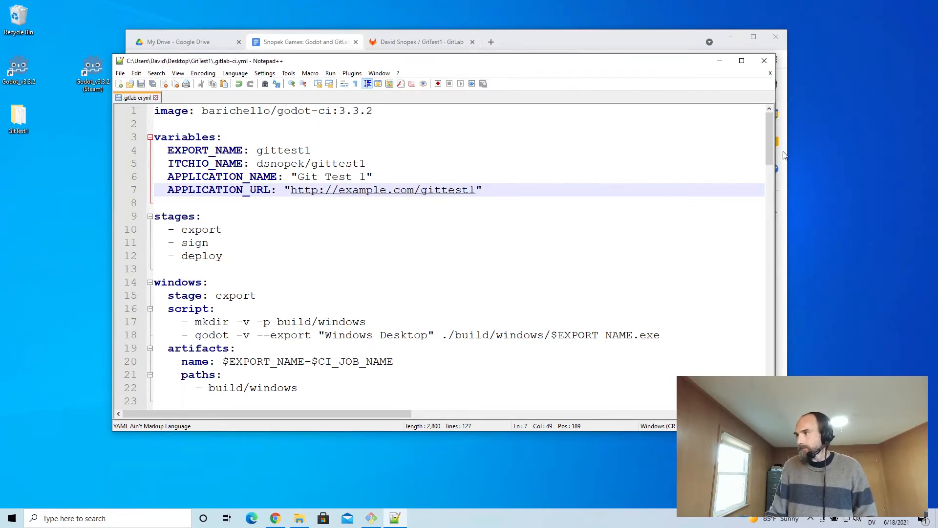
scroll(down, 3)
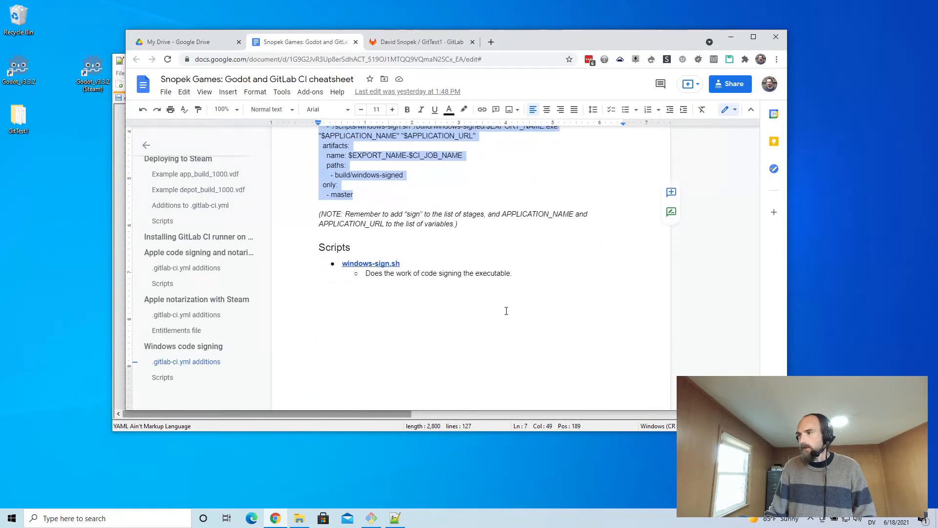
mouse_move(371, 264)
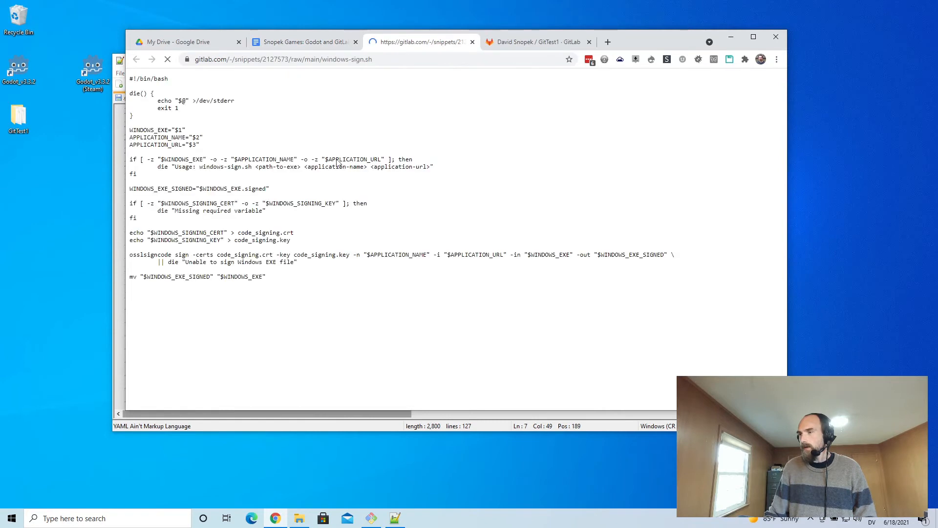
- Select the entire raw windows-sign.sh snippet text for copying
key(ctrl+a)
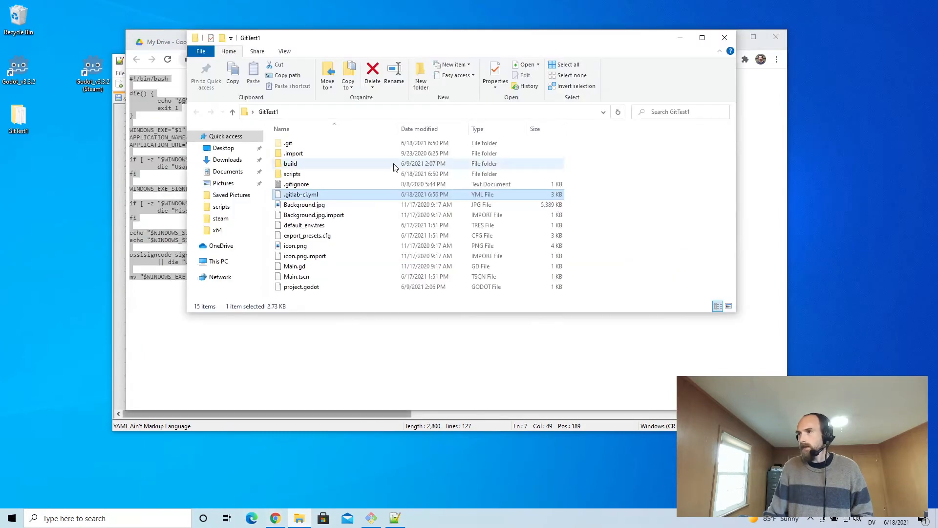
mouse_move(292, 173)
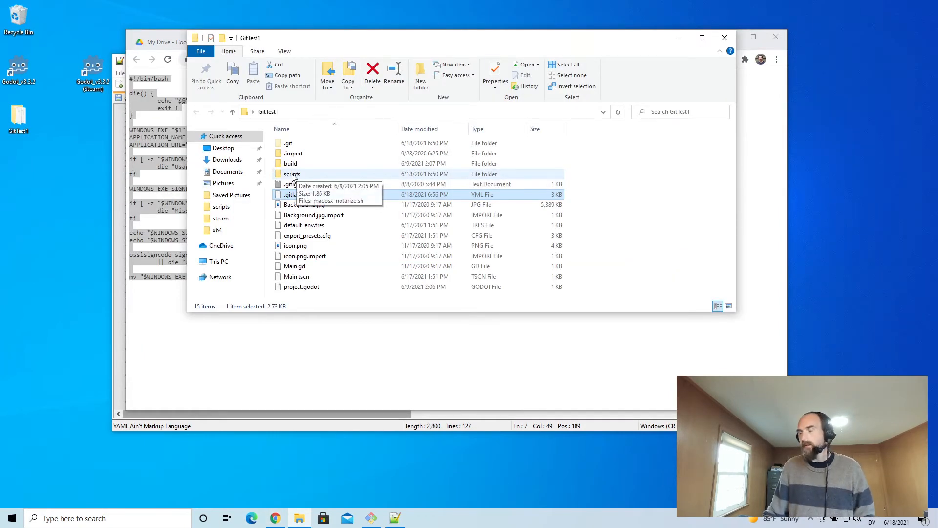
- Create windows-sign.sh in the scripts folder and open it in Notepad++
double_click(292, 174)
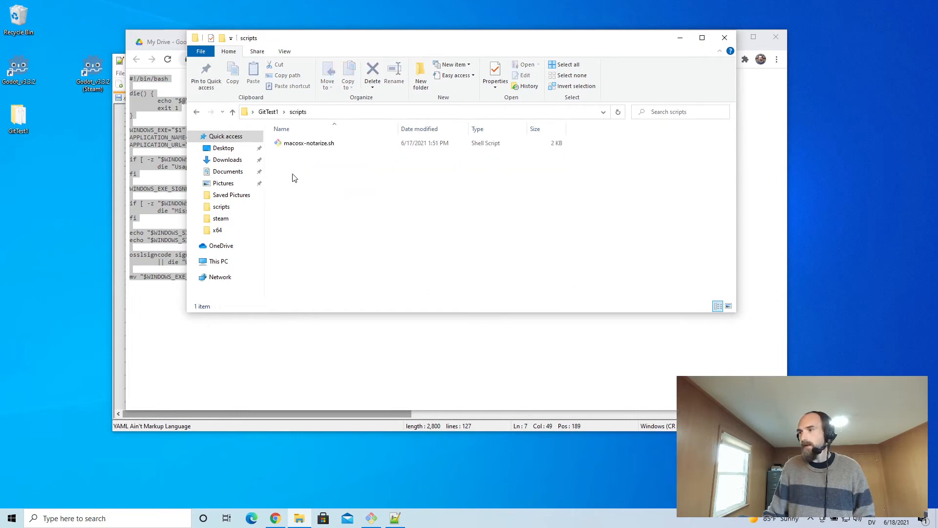
right_click(293, 178)
text(windows-sign.sh)
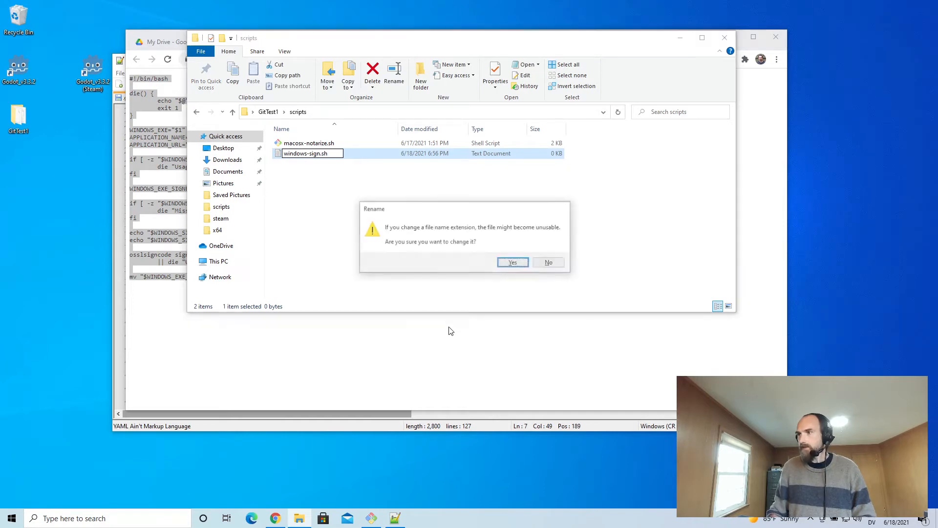
click(511, 262)
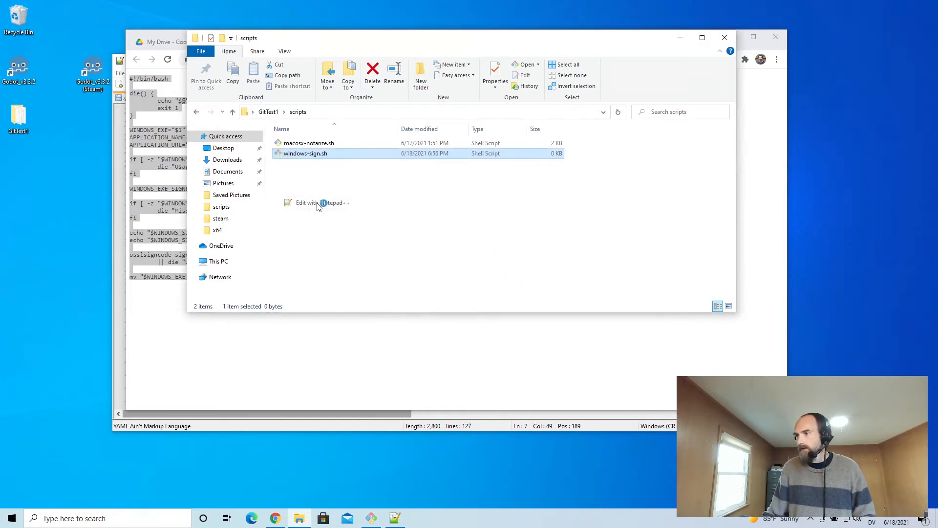
click(321, 202)
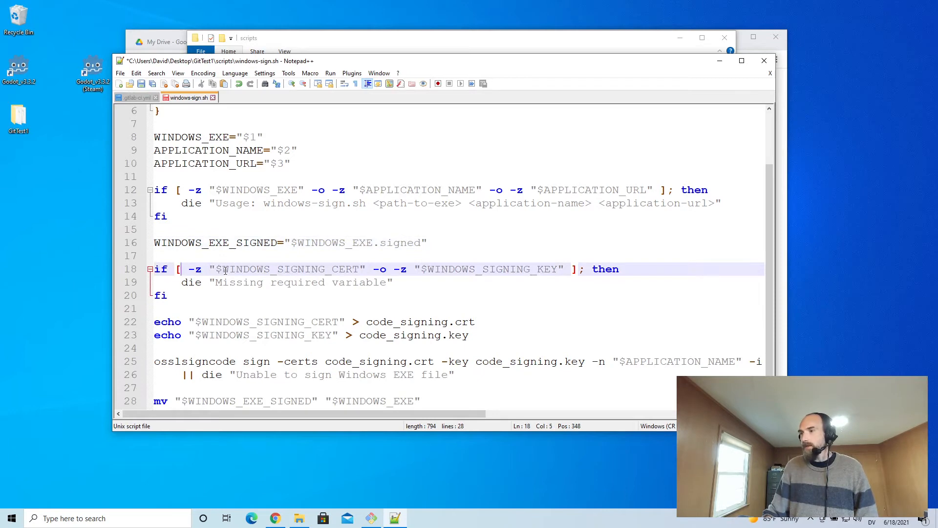
- Highlight the WINDOWS_SIGNING_CERT and WINDOWS_SIGNING_KEY variables in the saved signing script
double_click(289, 269)
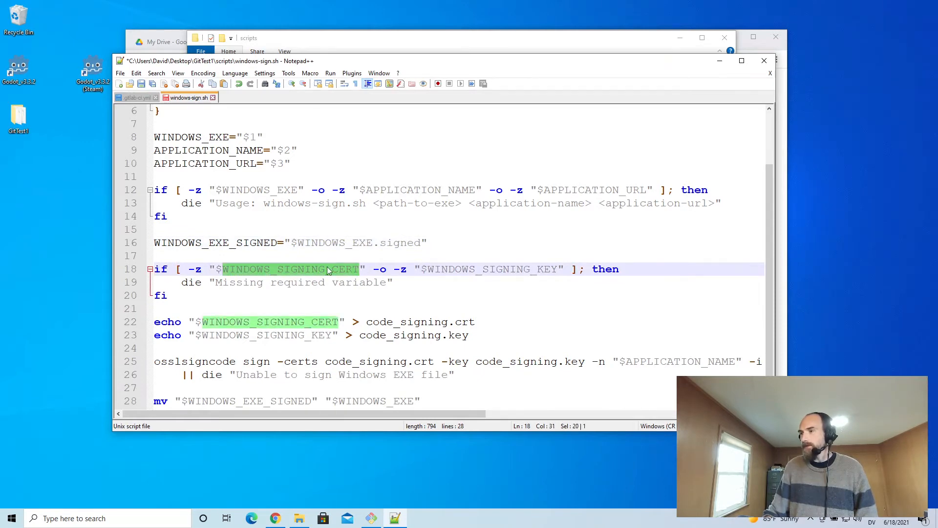
click(304, 269)
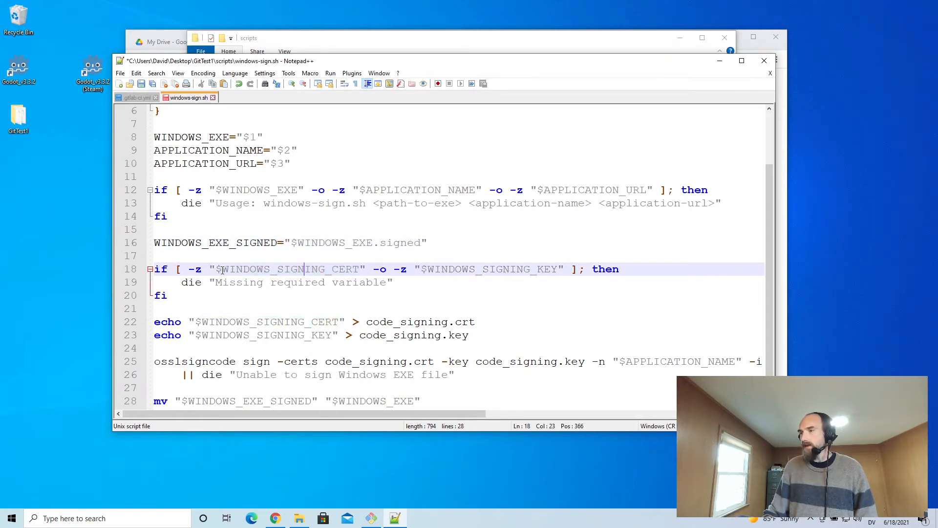
double_click(288, 268)
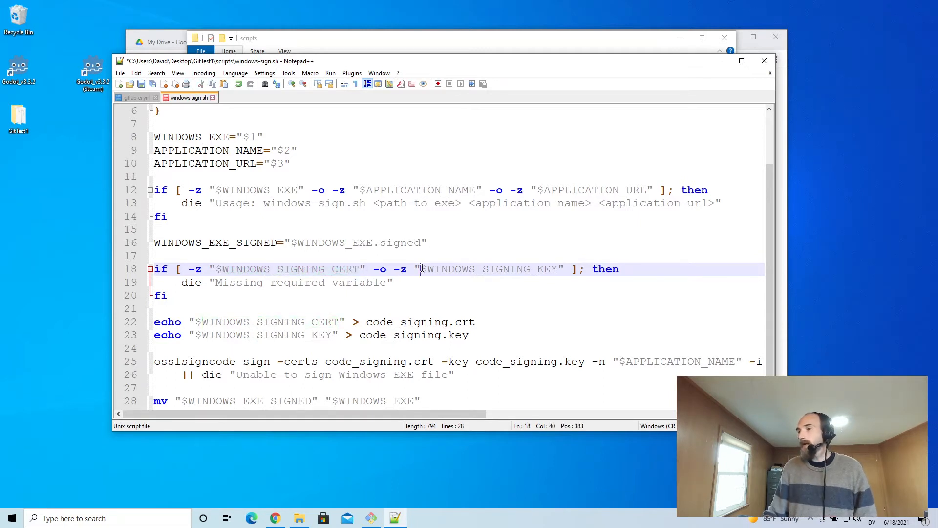
double_click(491, 269)
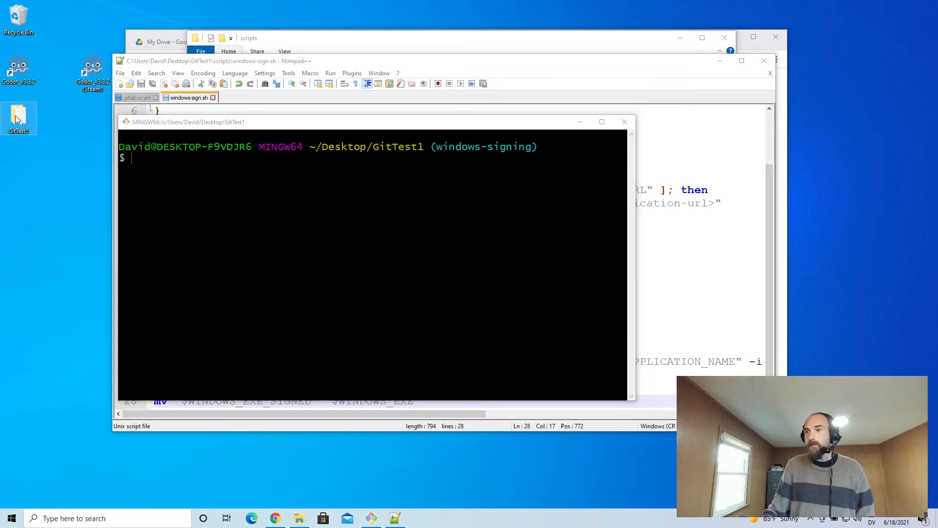
- Stage all changes, mark scripts/windows-sign.sh executable with update-index --chmod=+x, and begin committing
right_click(18, 118)
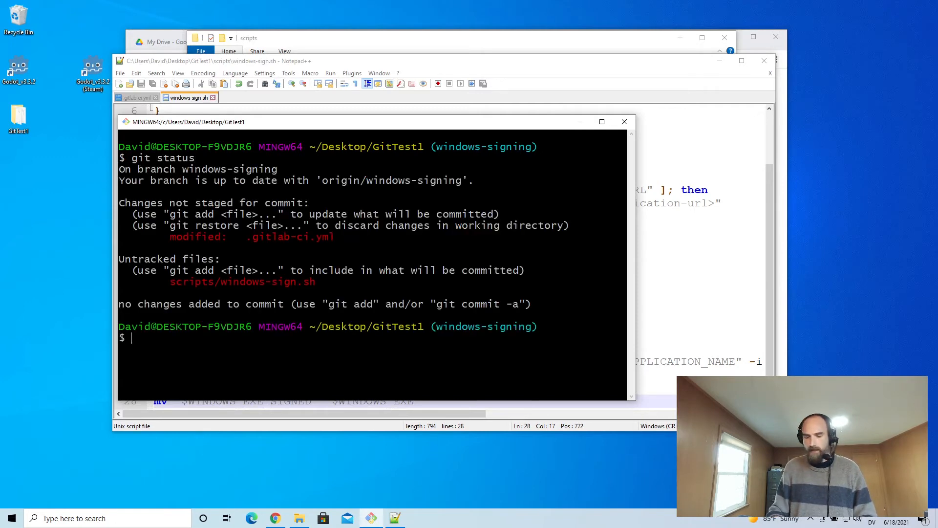
text(git add .)
text(git status)
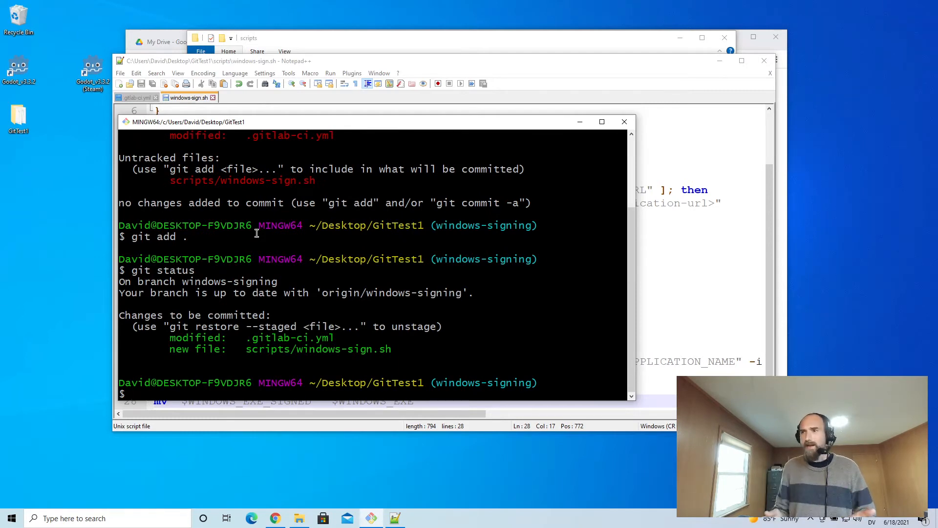
text(cd scripts/)
text(ls)
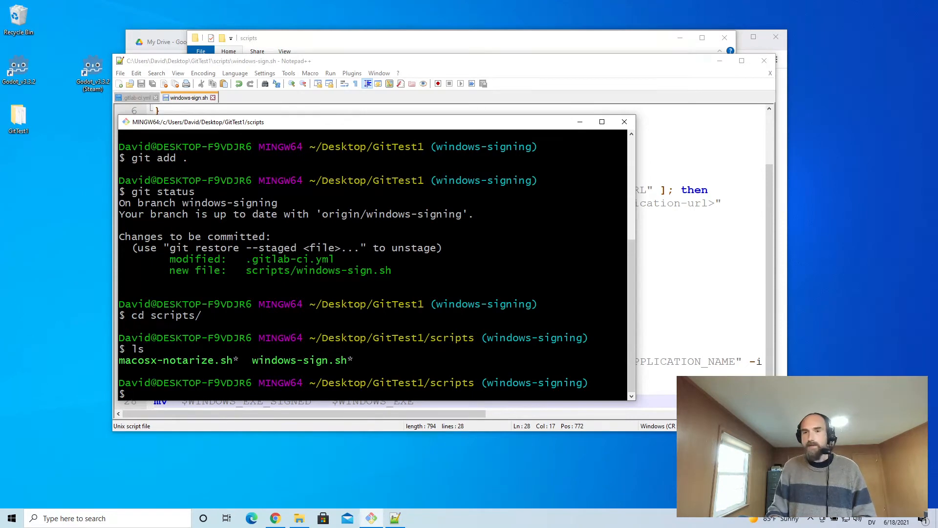
text(git)
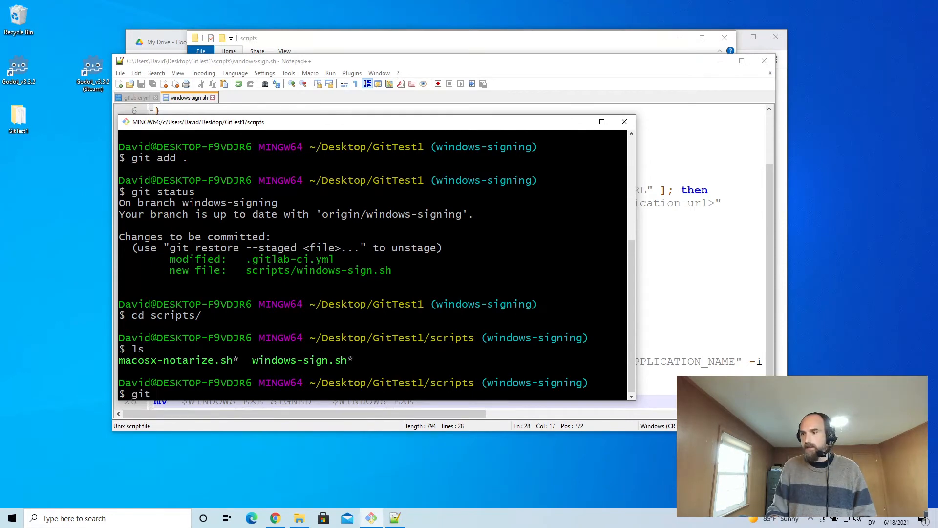
text(update-index --c)
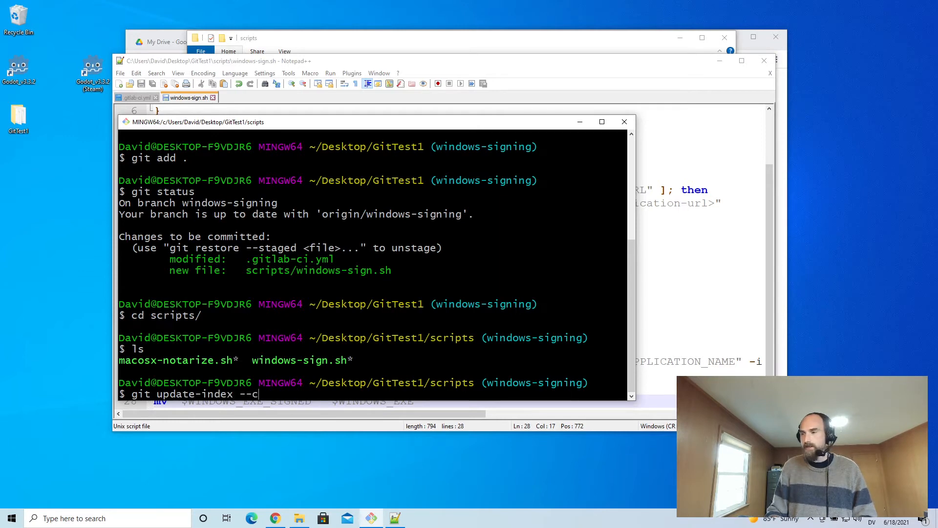
text(hmod=)
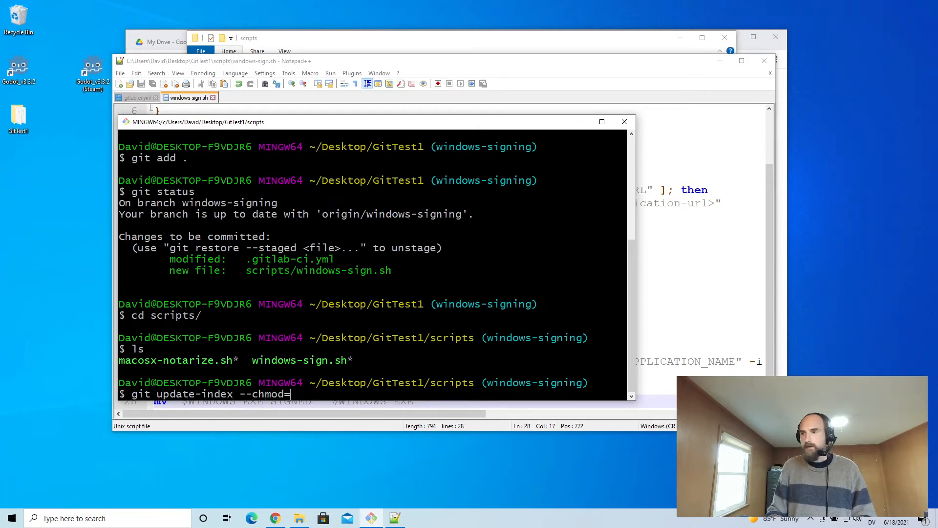
text(+x windows-sign.sh)
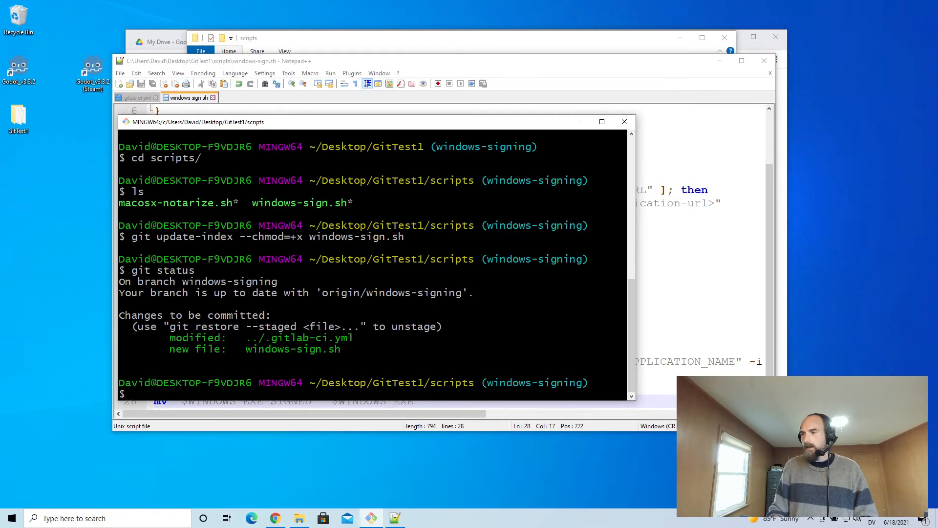
text(gi)
text(Implement windows )
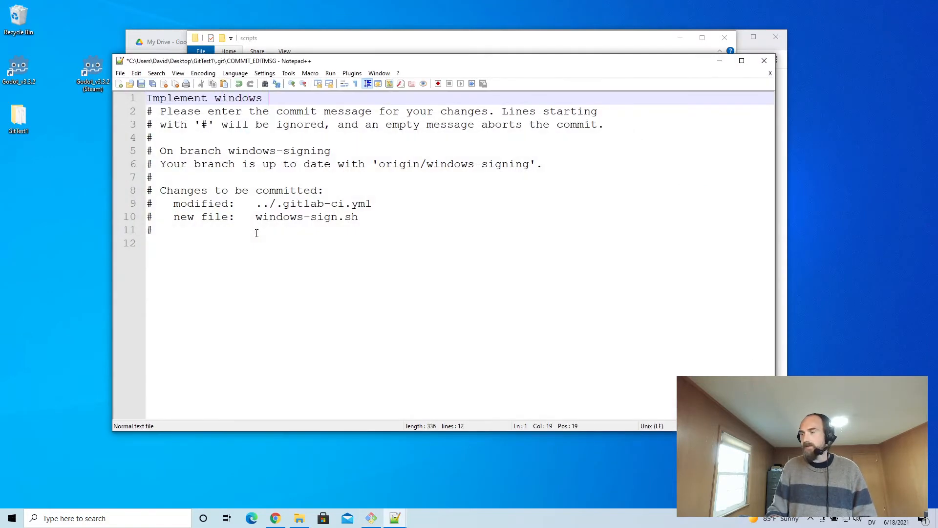
- Finish typing the commit message 'Implement windows signing'
text(signing)
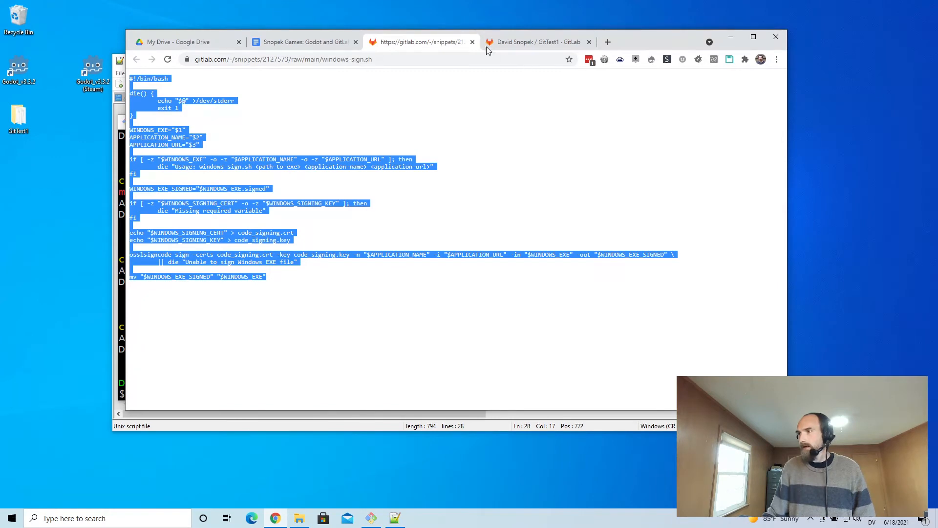
- Add a WINDOWS_SIGNING_CERT variable holding the certificate to GitTest1's CI/CD variables
click(535, 42)
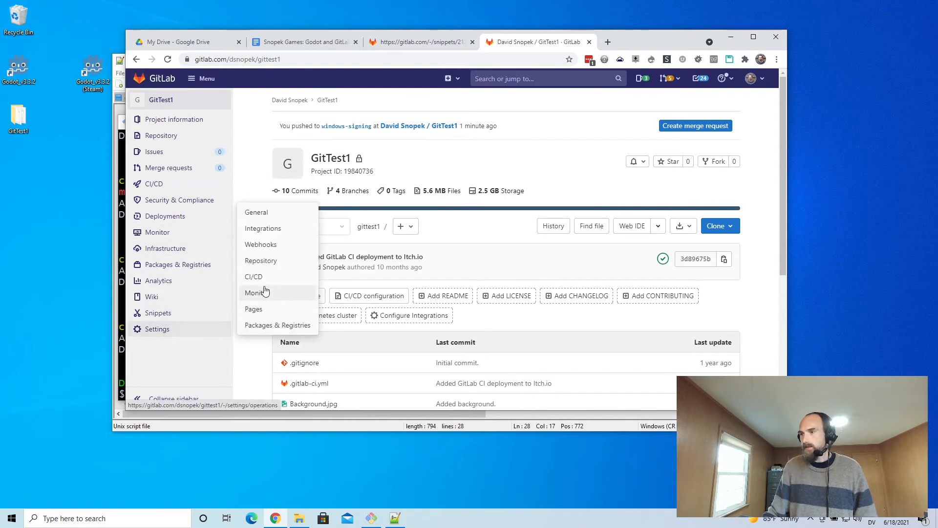
click(253, 276)
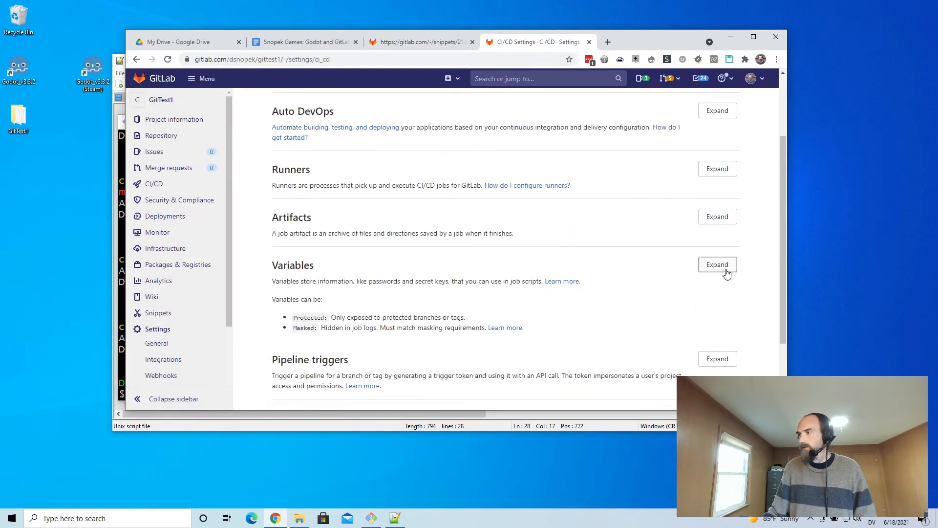
click(717, 264)
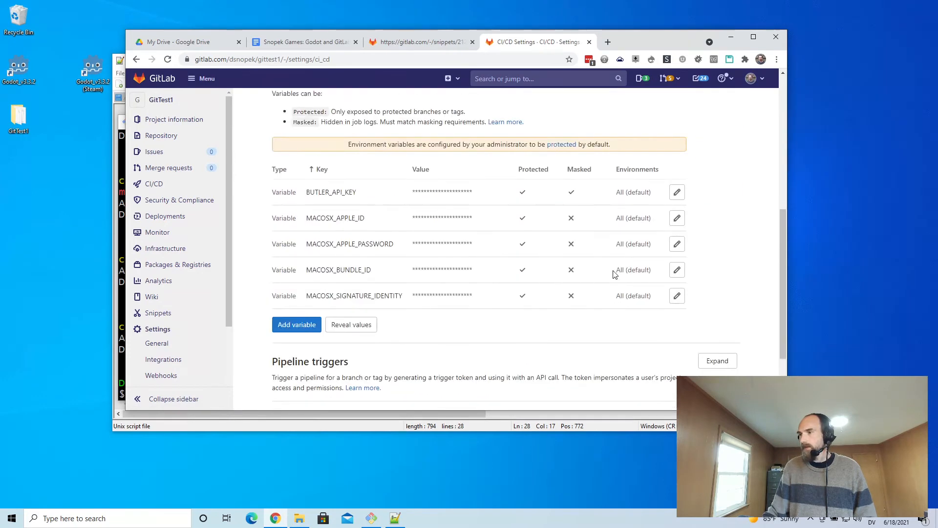
click(296, 324)
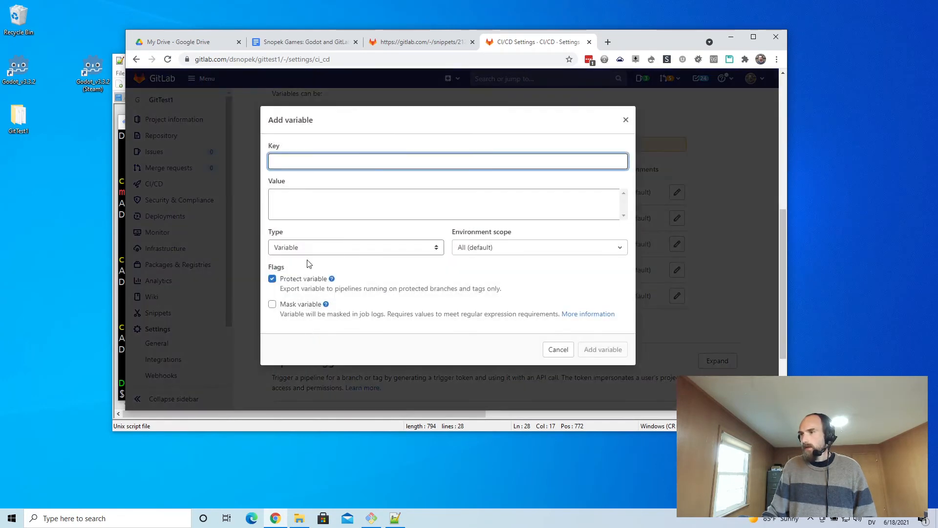
text(WINDOWS_)
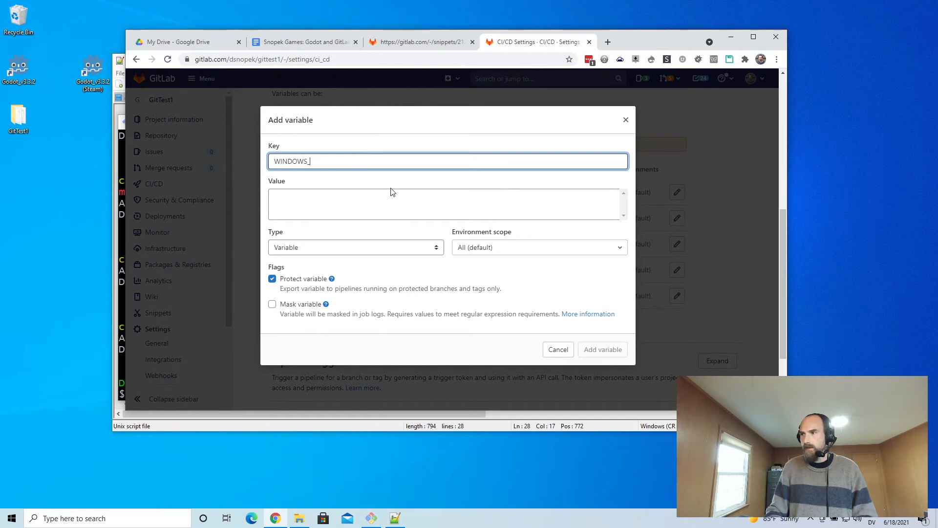
text(SIGNING_CERT)
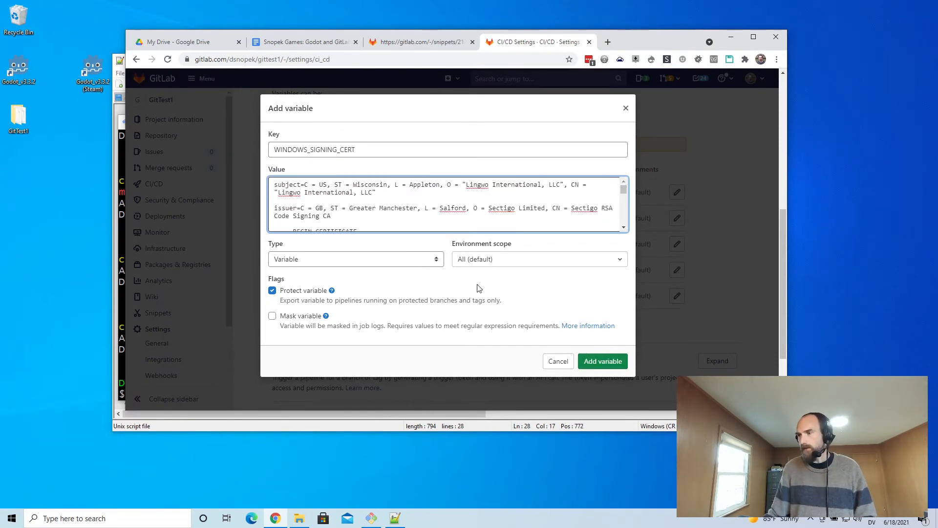
click(602, 360)
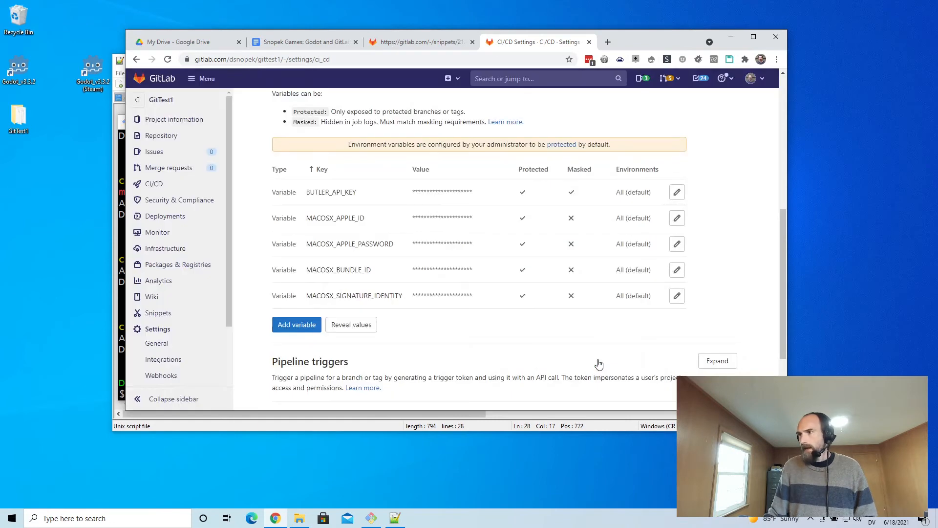
- Add a WINDOWS_SIGNING_KEY variable containing the private signing key
click(297, 325)
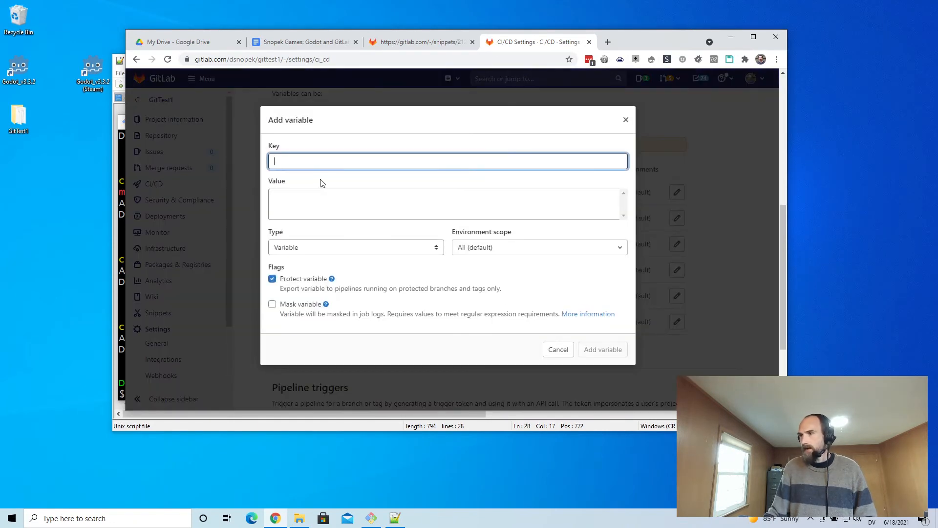
text(WINDOWS_S)
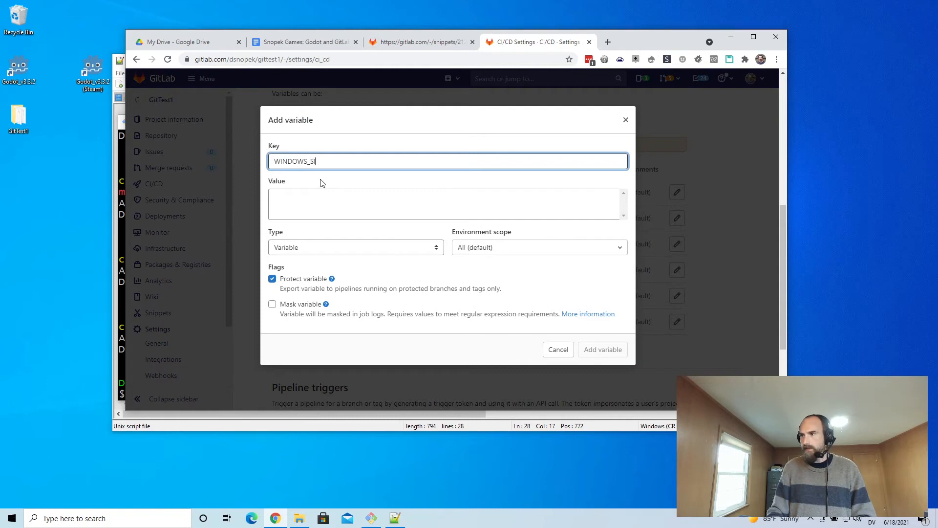
text(IGNING_KEY)
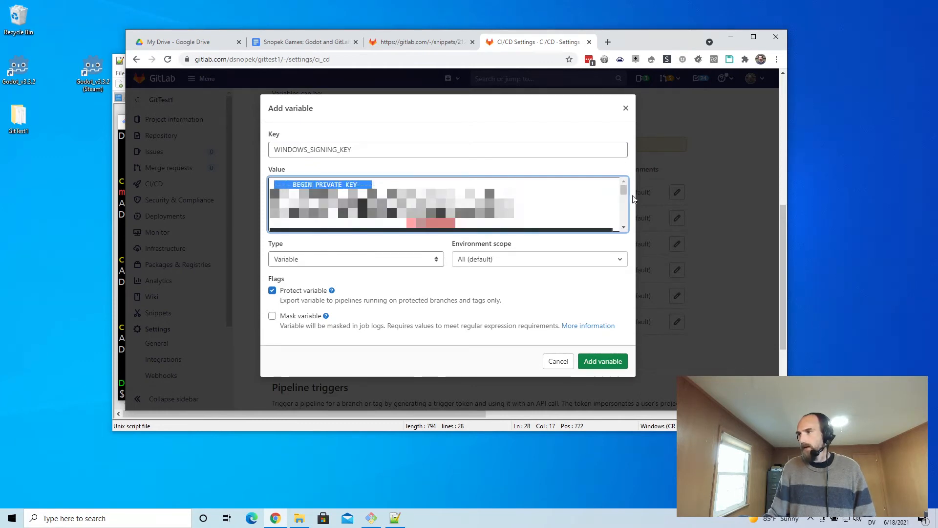
scroll(down, 3)
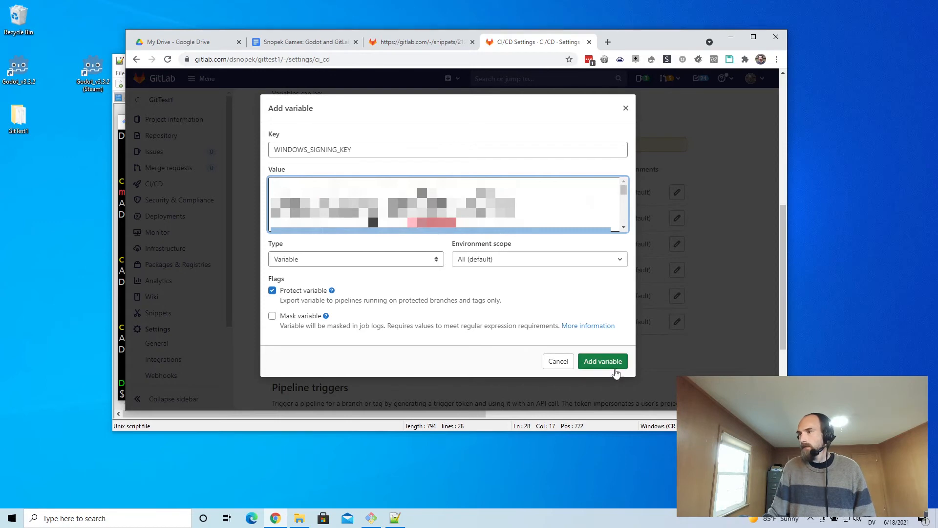
click(602, 361)
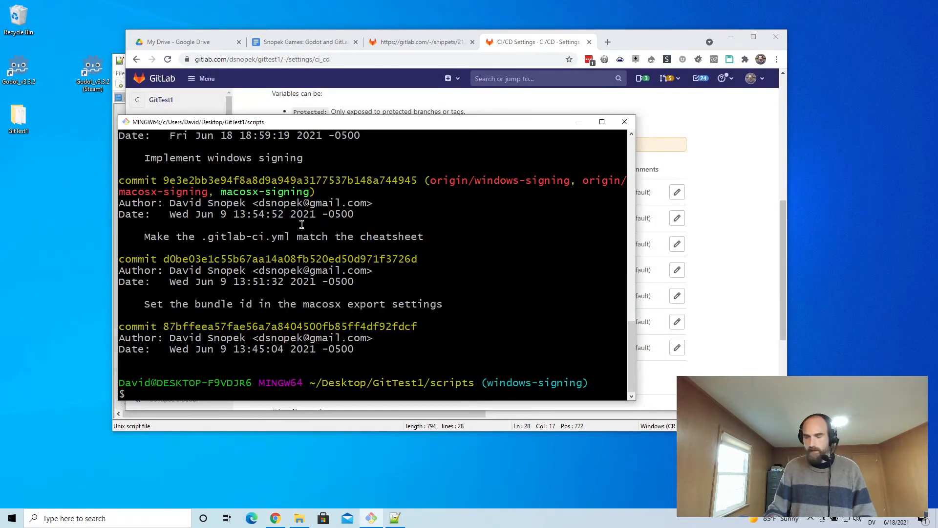
- Push the signing changes and open the latest running pipeline from the Pipelines list
text(git push)
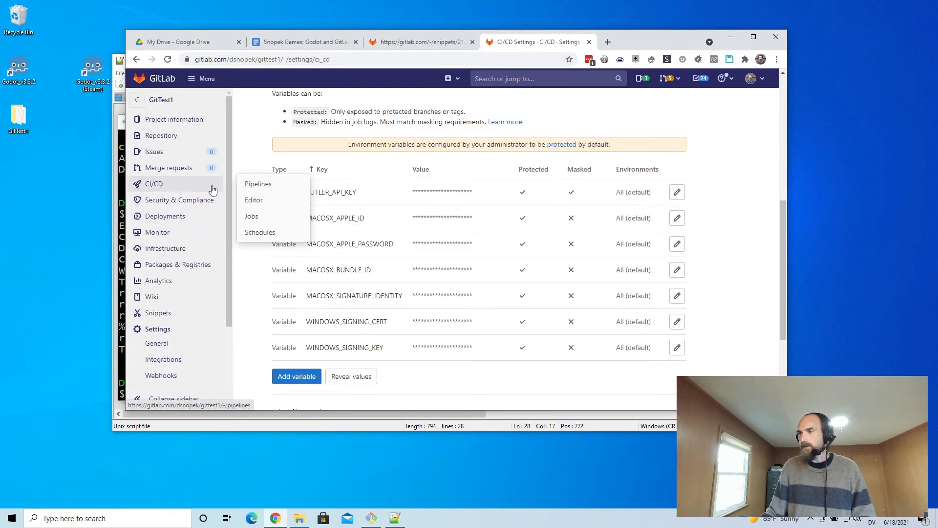
click(258, 184)
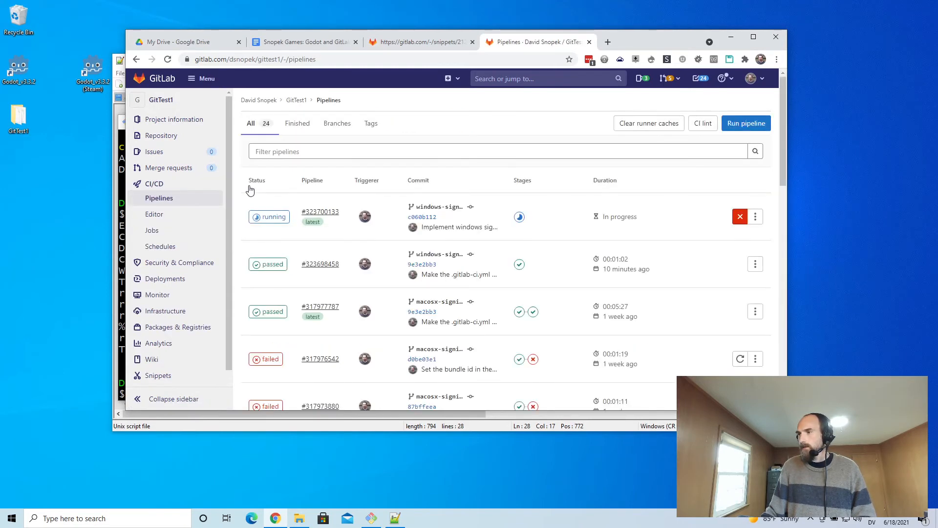
click(270, 216)
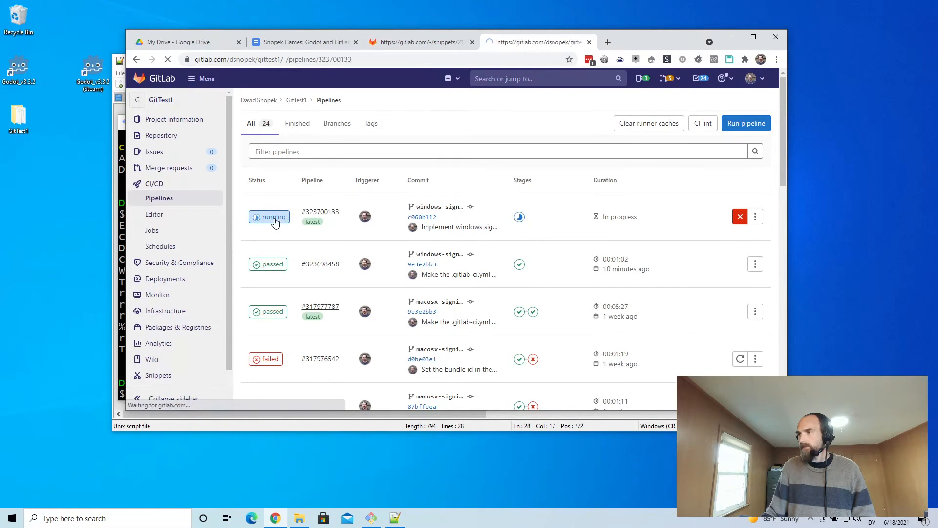
click(320, 211)
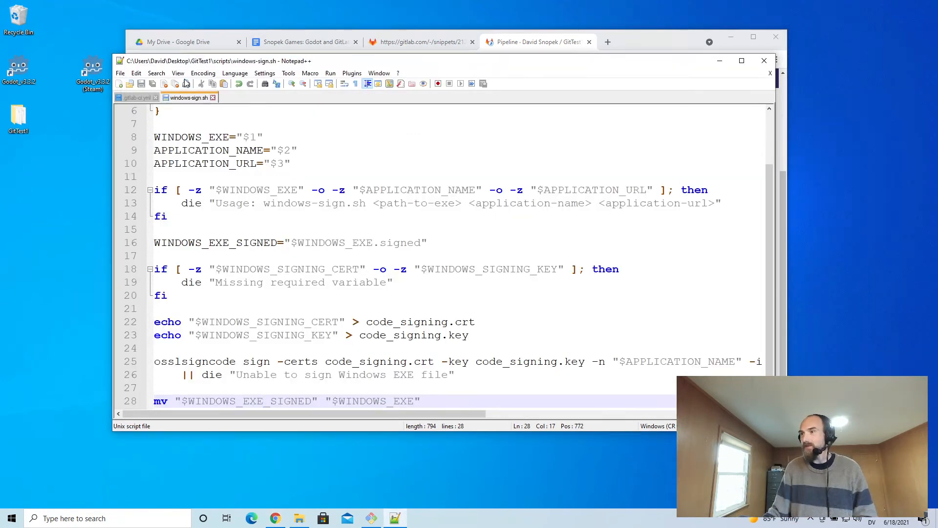
- Change the windows-signed job's only: branch from master to windows-signing, fixing the typo
click(135, 97)
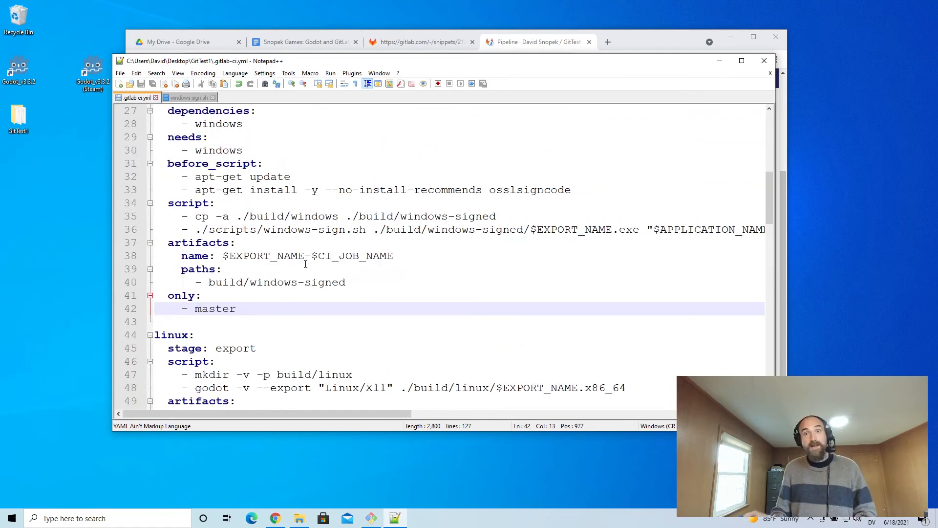
key(Backspace)
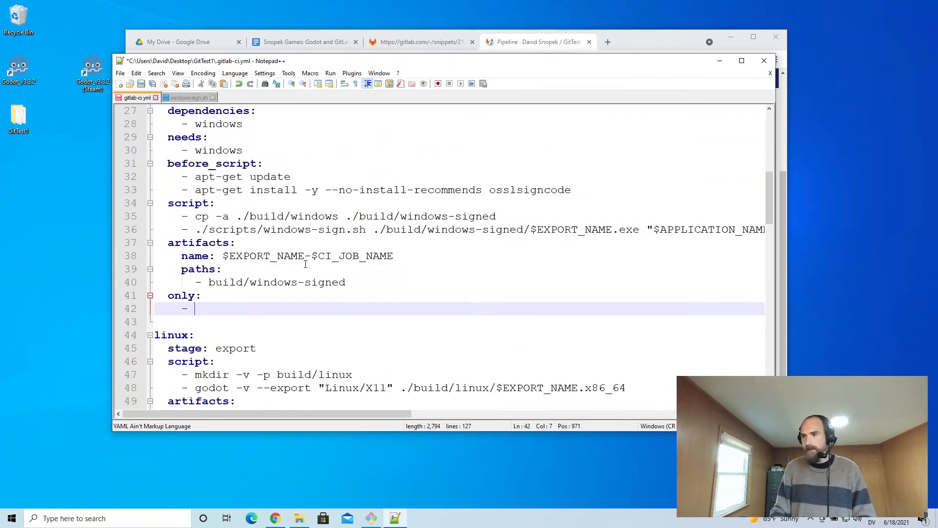
text(window)
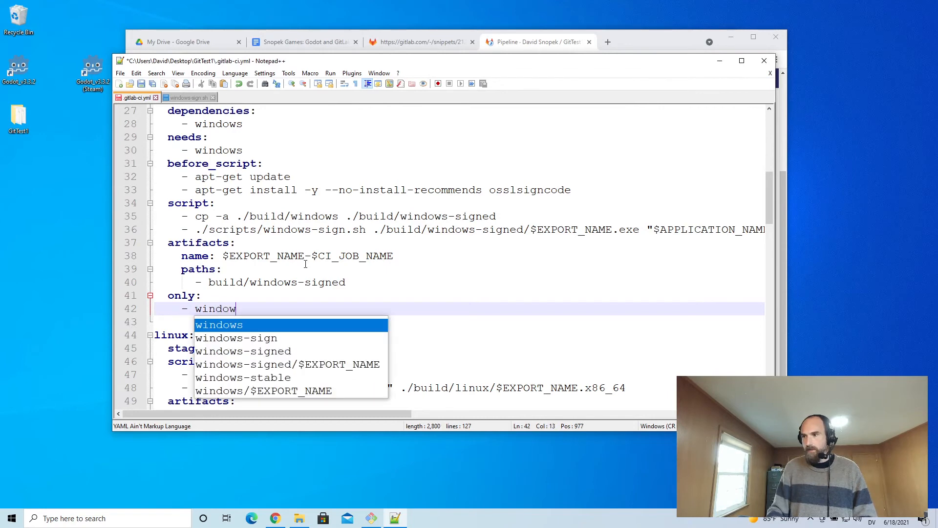
text(s-)
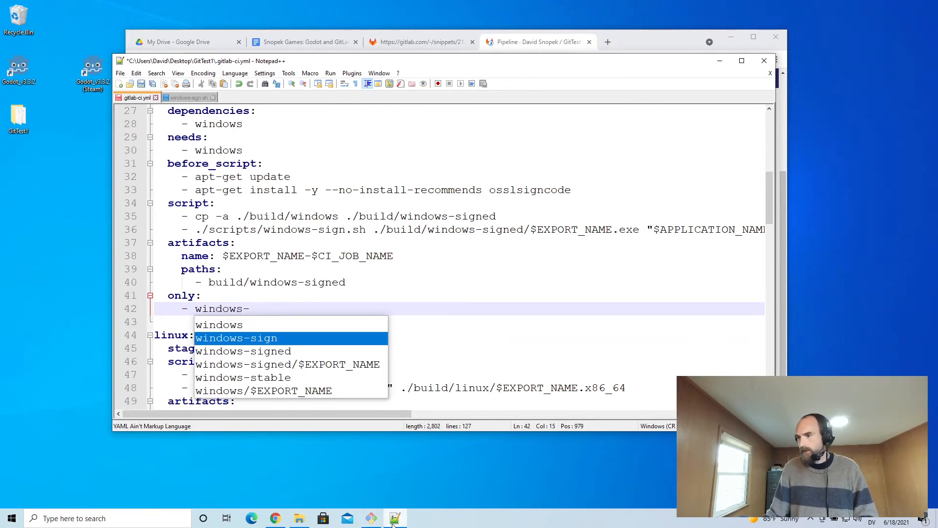
key(Escape)
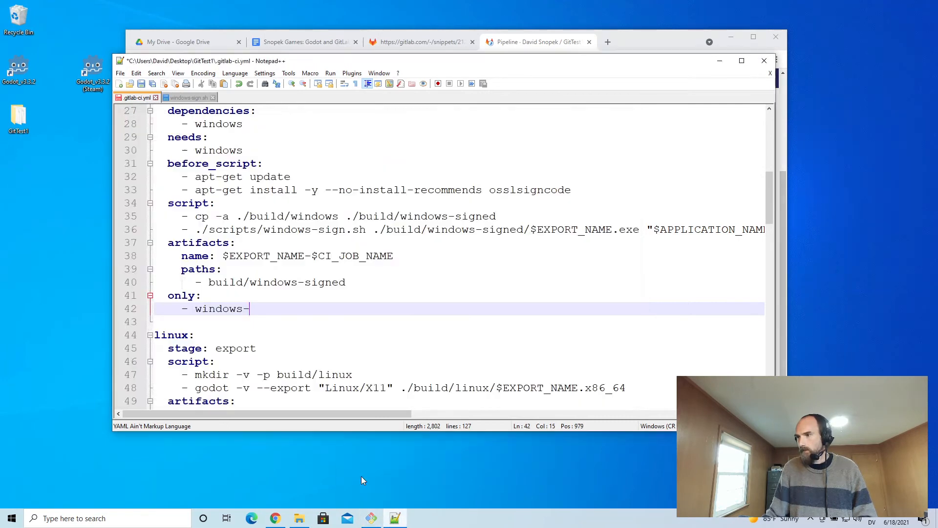
text(singing)
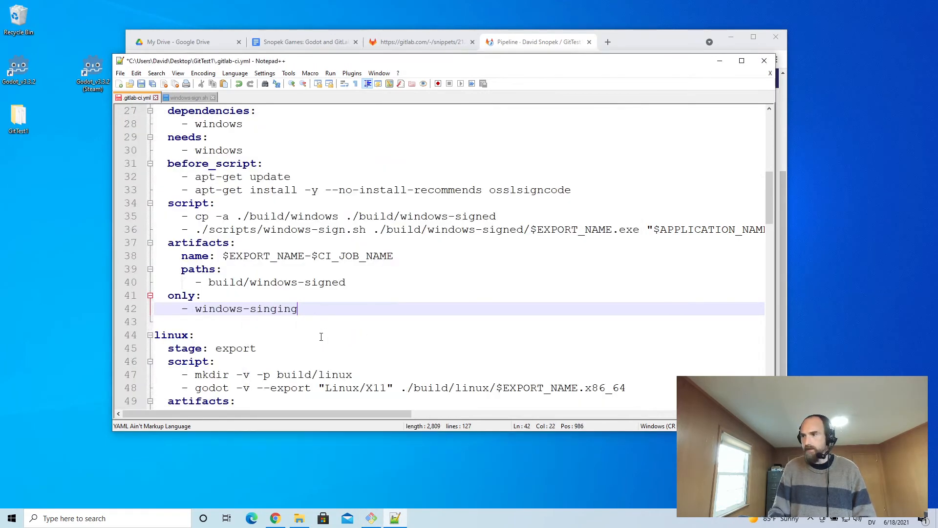
key(Backspace)
text(g)
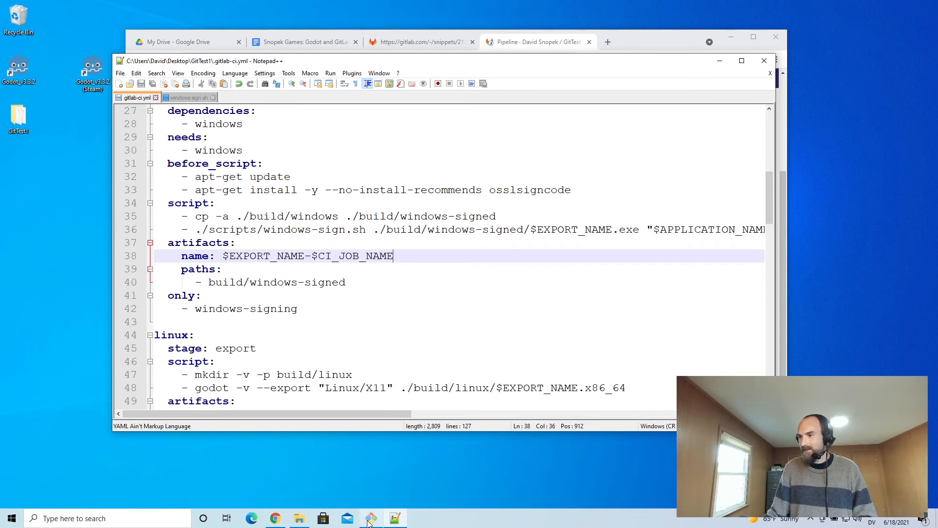
- Commit with message 'Fix branch to do Windows signing' and push it
click(369, 518)
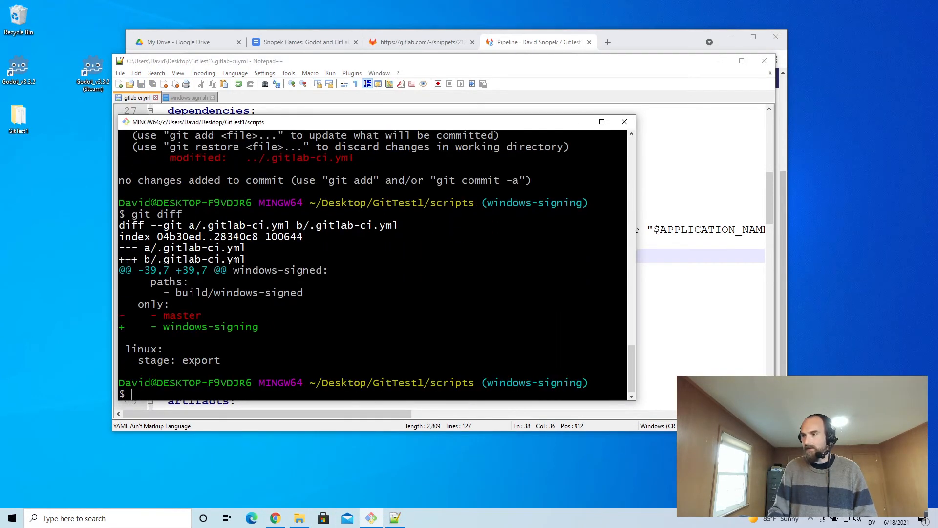
text(git commit -a)
text(Fix branch)
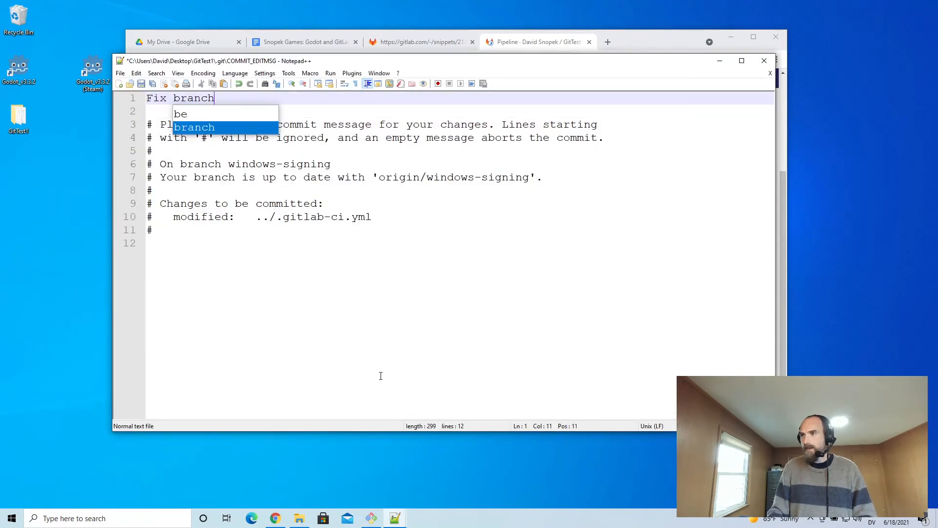
text(to do Windows)
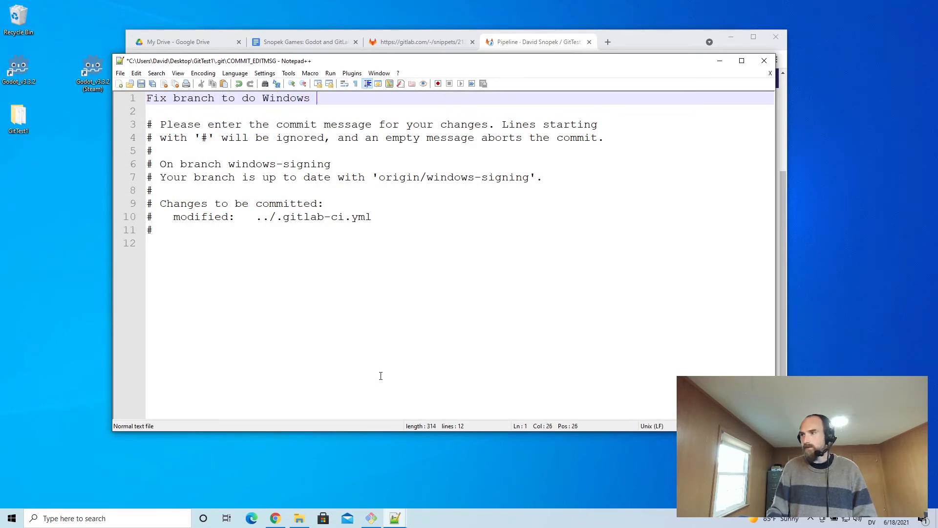
text(signing)
text(git push)
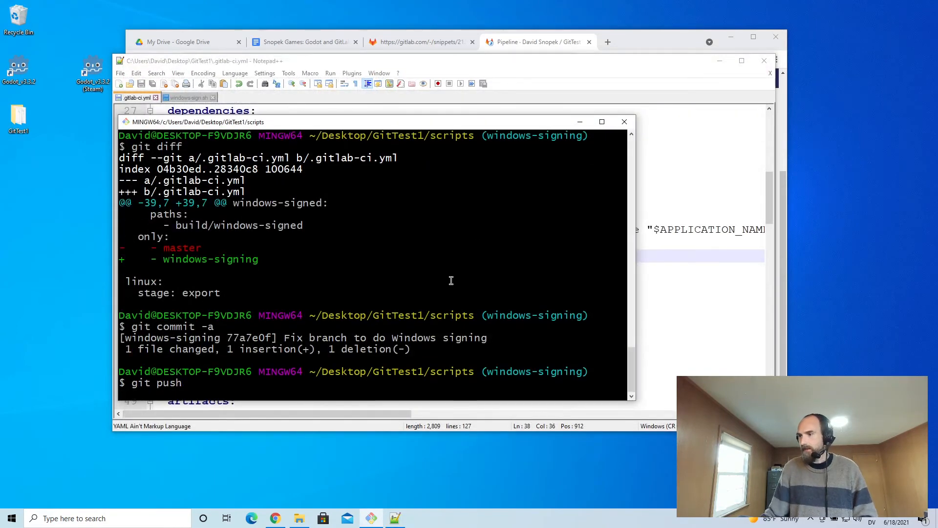
key(Return)
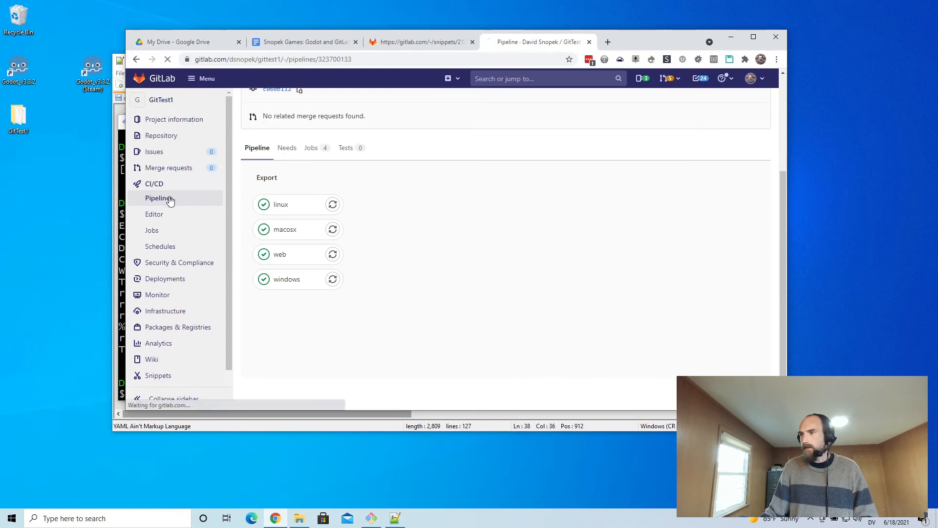
- Open the project's pipelines and scroll to the new run's windows-signed job
click(160, 198)
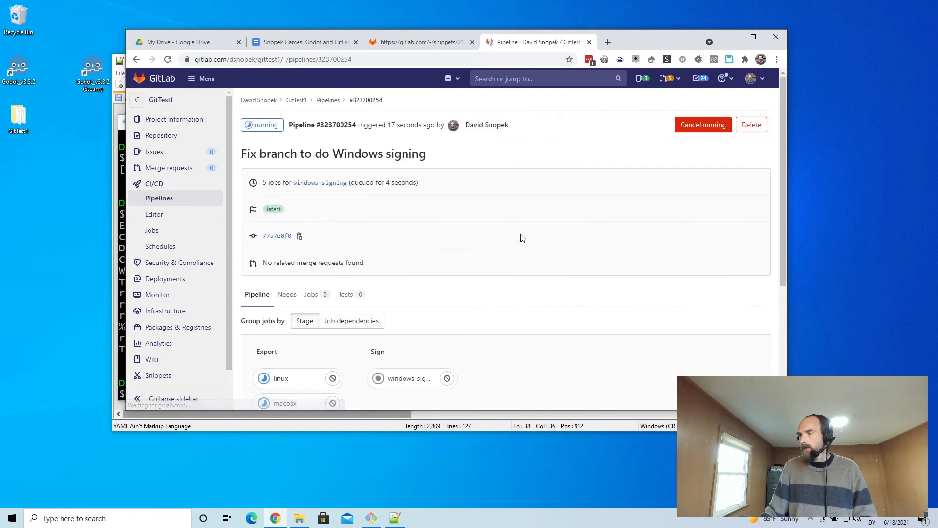
scroll(down, 3)
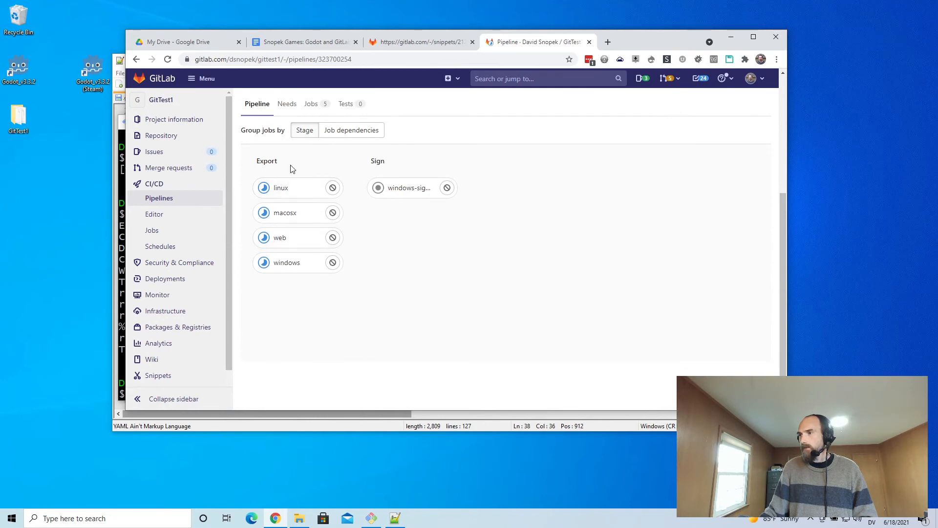
mouse_move(410, 188)
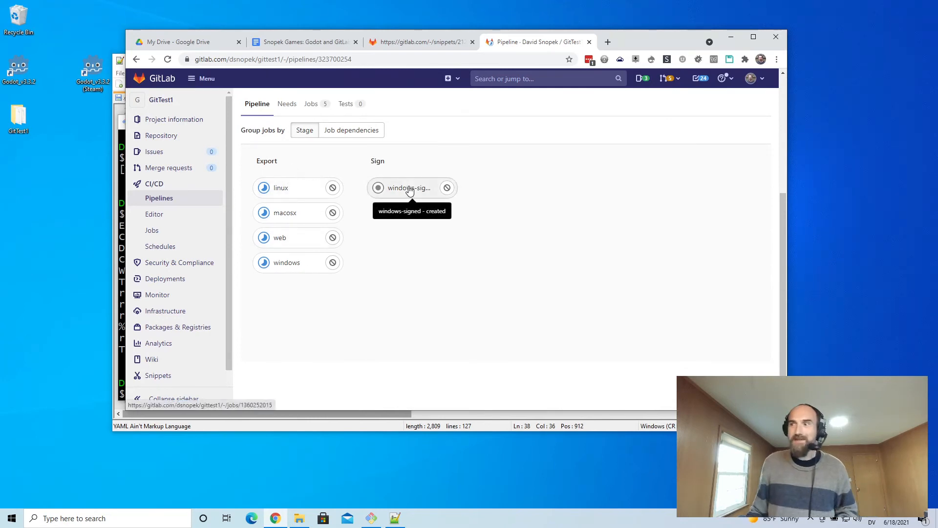
mouse_move(277, 268)
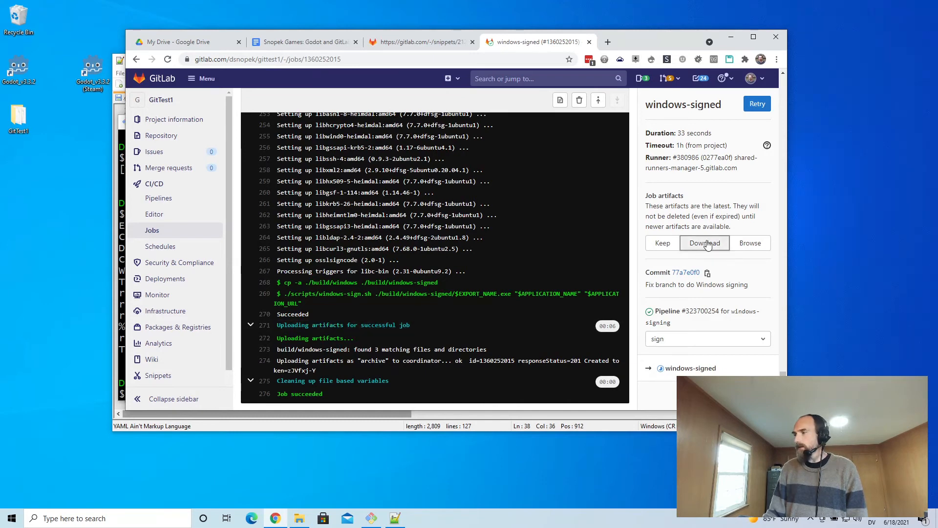
- Download and extract the windows-signed job artifacts, then select gittest1.exe in the build folder
click(704, 242)
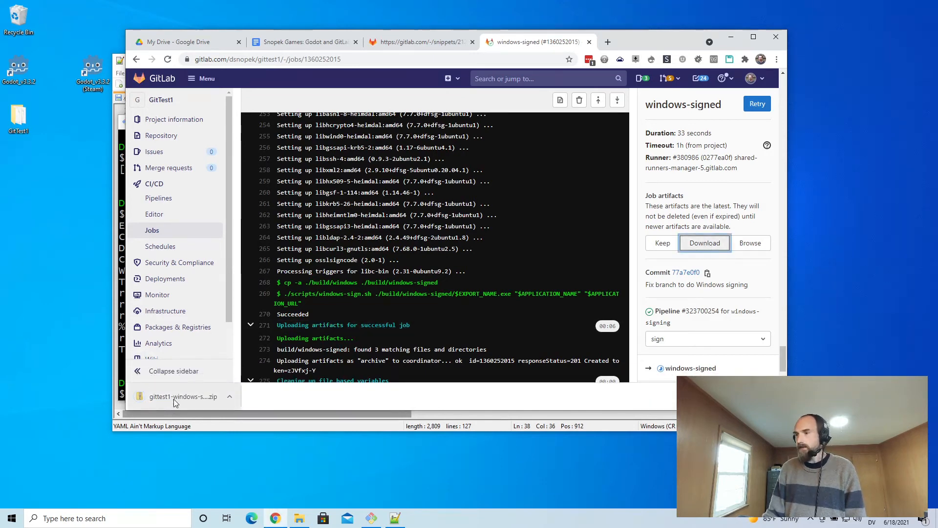
mouse_move(183, 397)
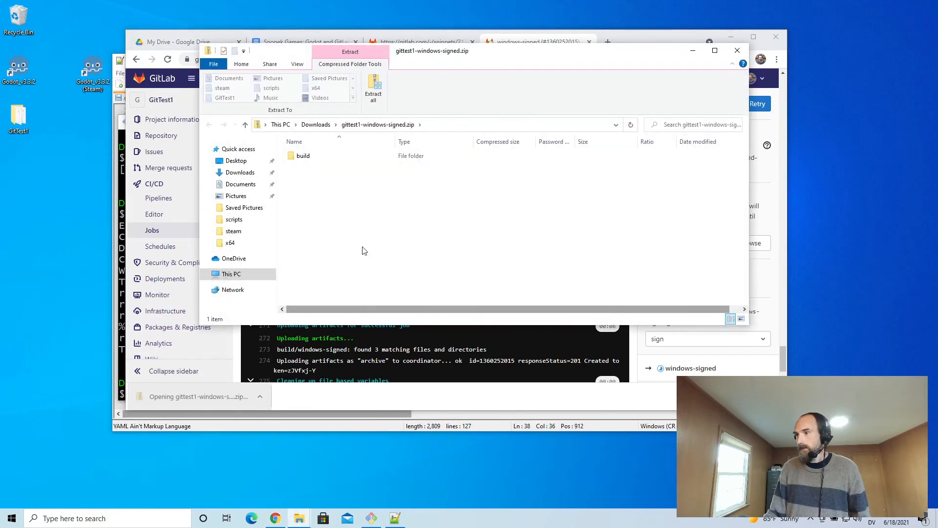
click(373, 87)
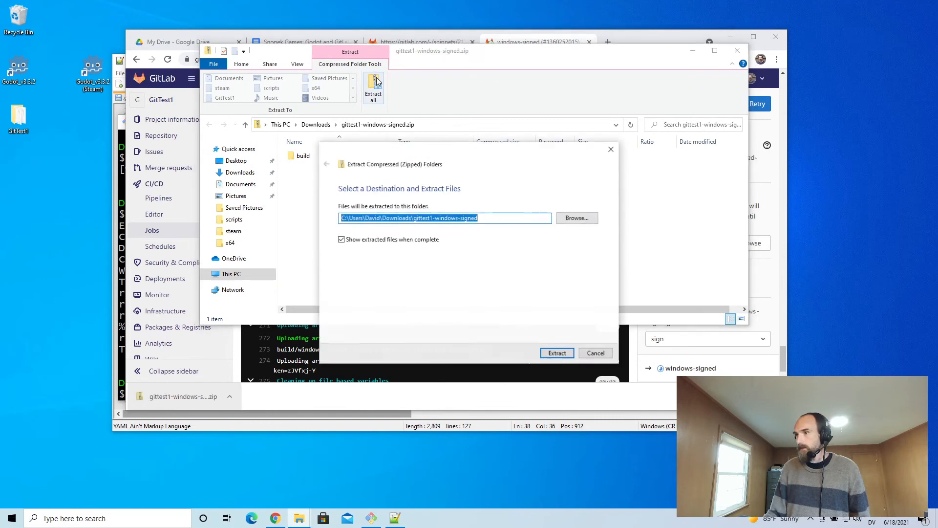
click(557, 353)
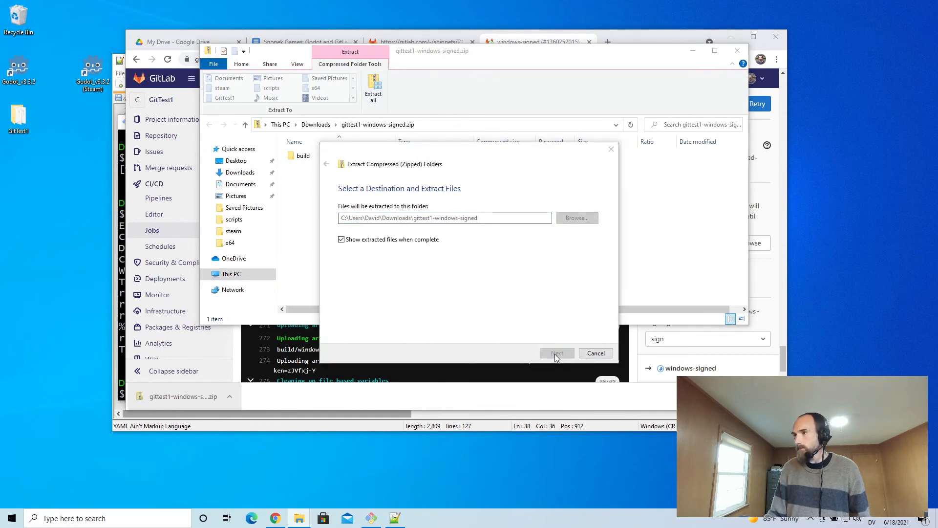
click(556, 352)
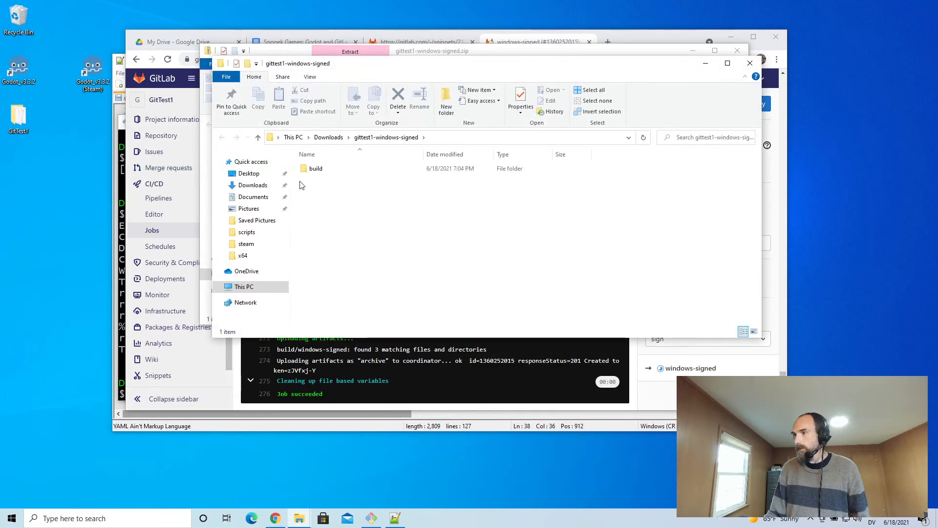
double_click(316, 168)
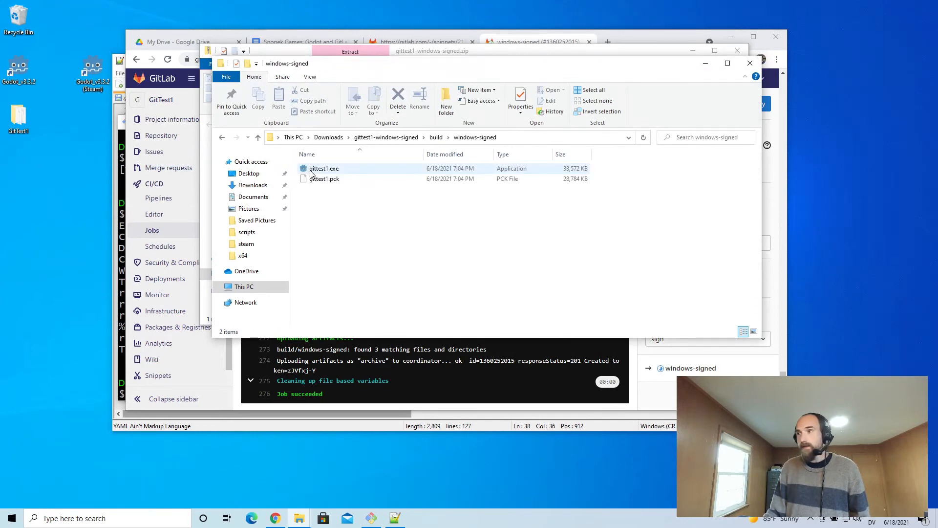
click(323, 168)
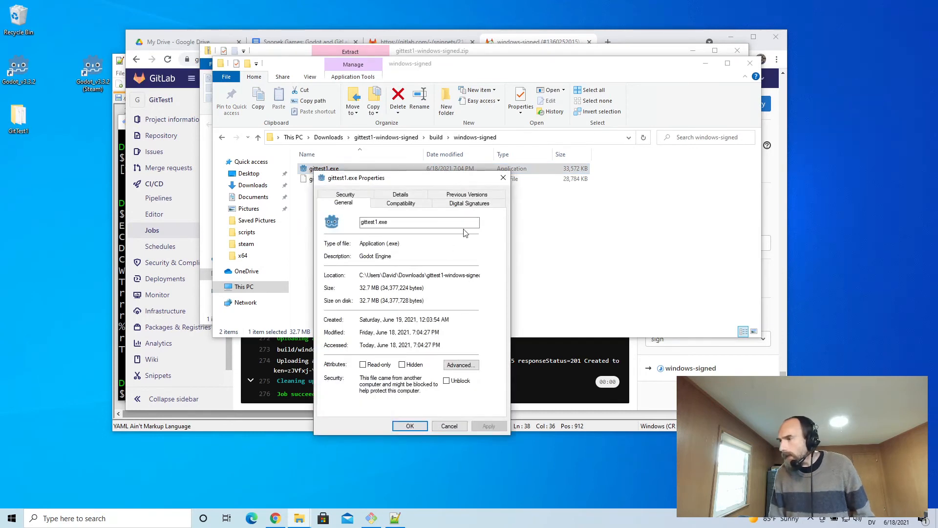
- Open the signer's details on gittest1.exe's Digital Signatures tab
click(470, 202)
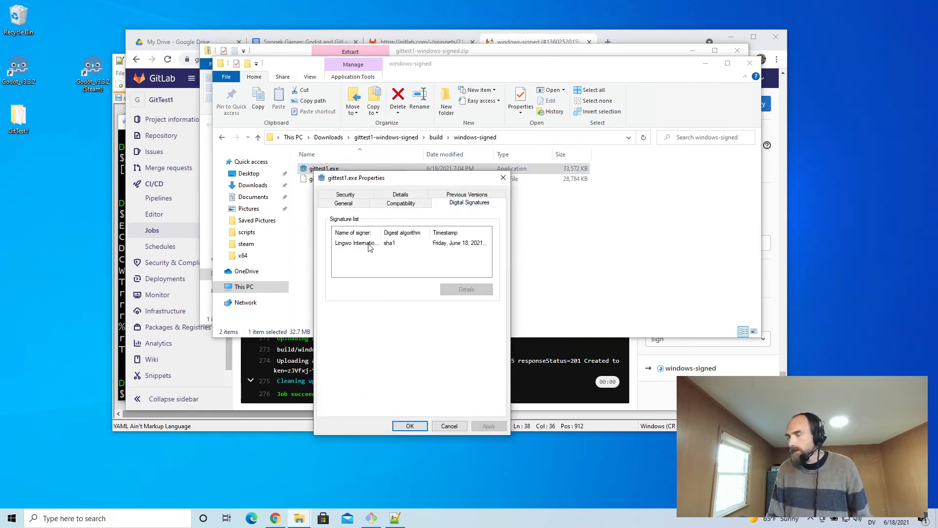
click(357, 242)
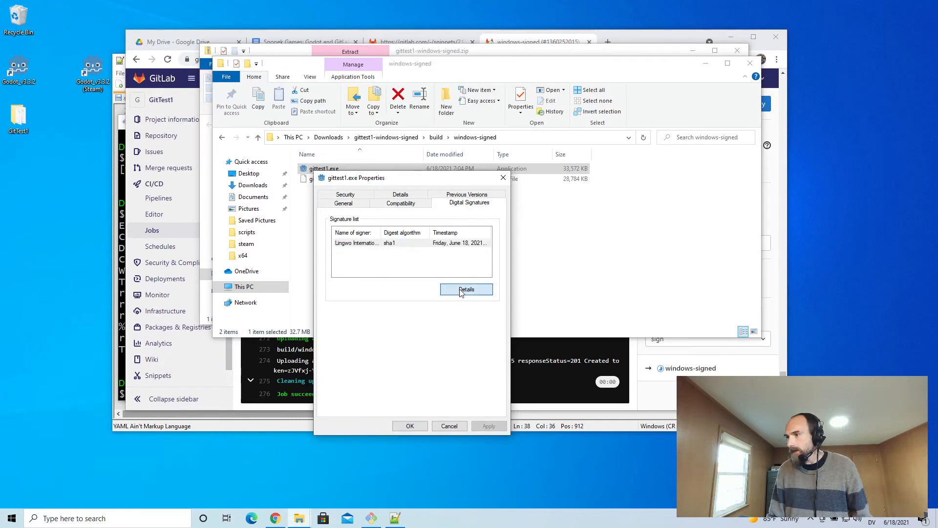
click(466, 288)
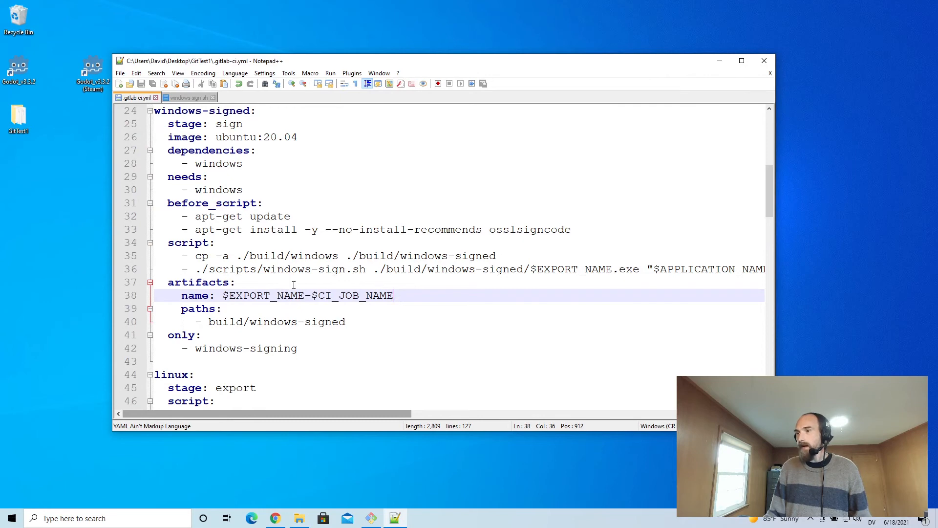
- Scroll through .gitlab-ci.yml past the windows-signed job
scroll(down, 3)
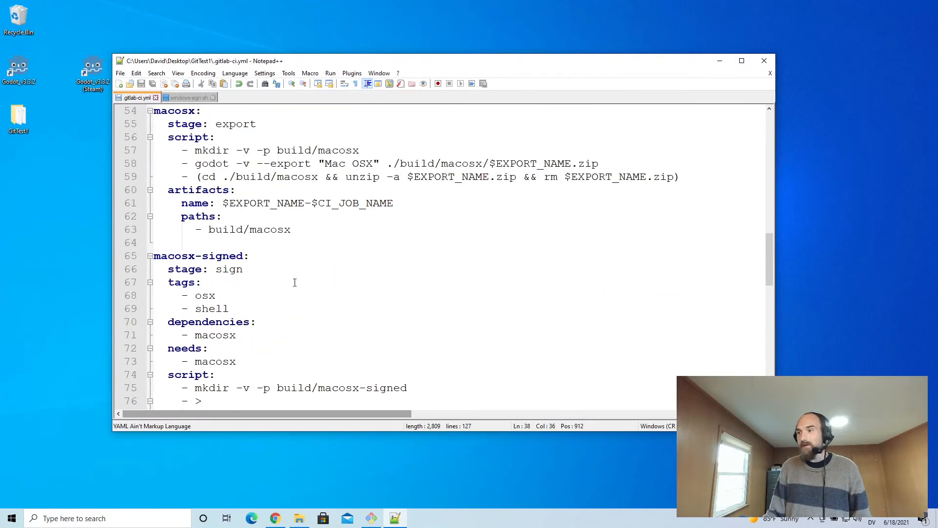
- Change the itch job's dependency to windows-signed and its butler push path to build/windows-signed
scroll(down, 3)
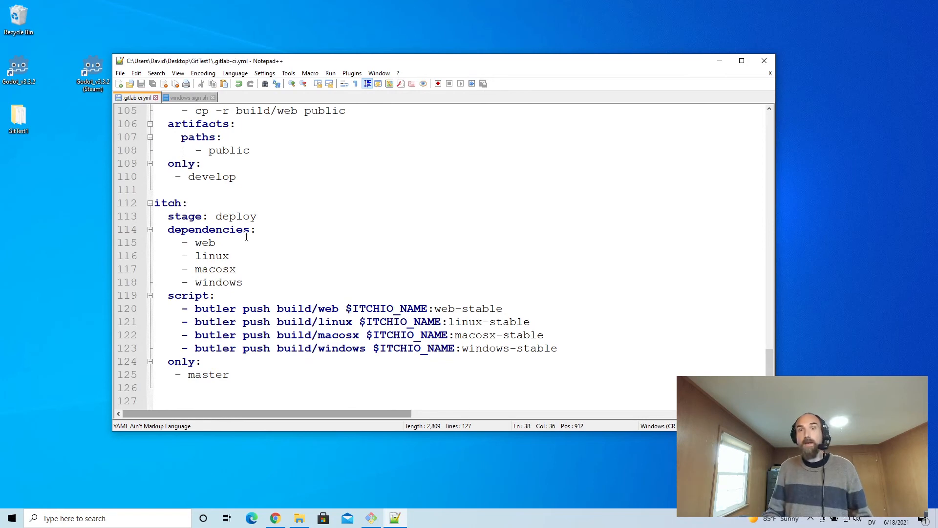
click(245, 282)
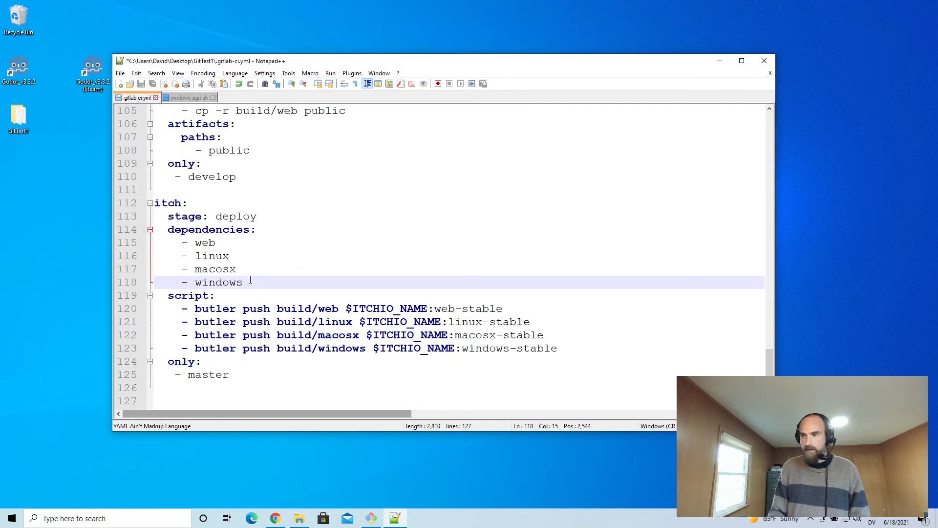
text(-signed)
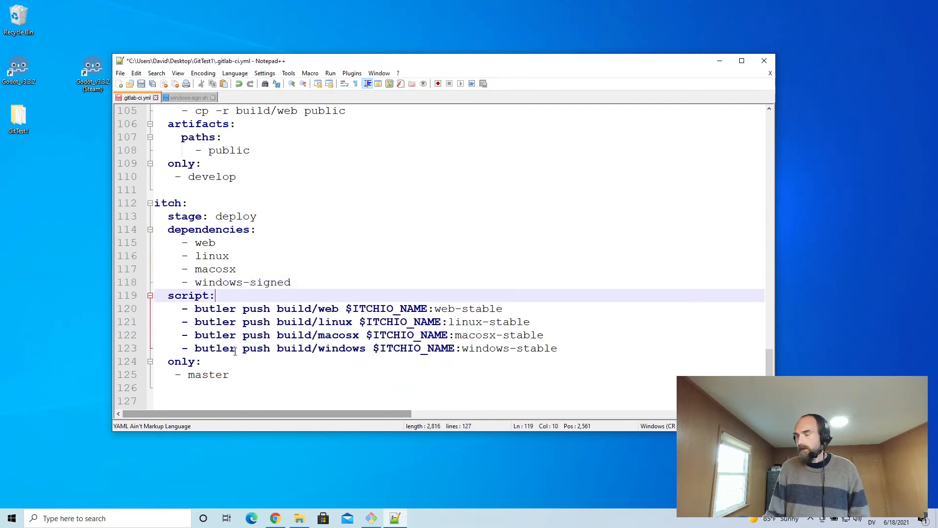
click(363, 349)
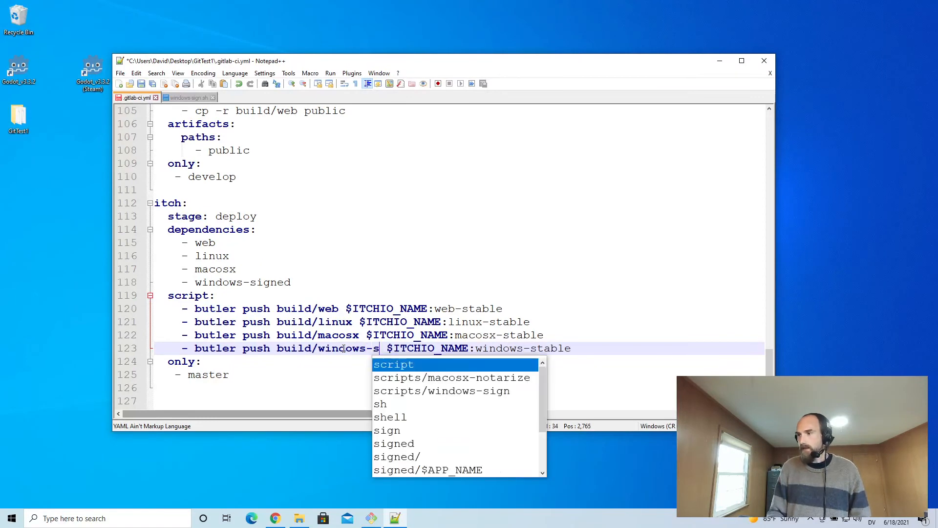
text(igned)
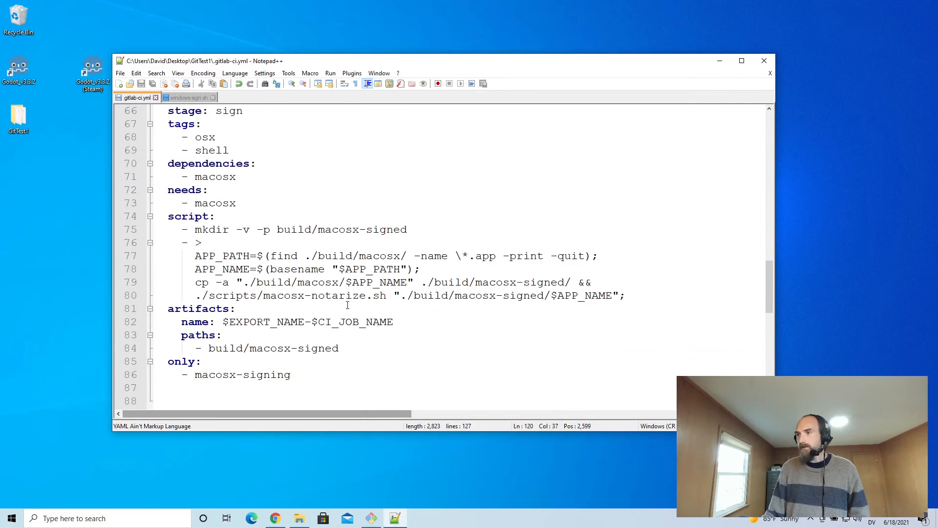
- Scroll up to the windows-signed job and select its windows-signing branch restriction
scroll(up, 3)
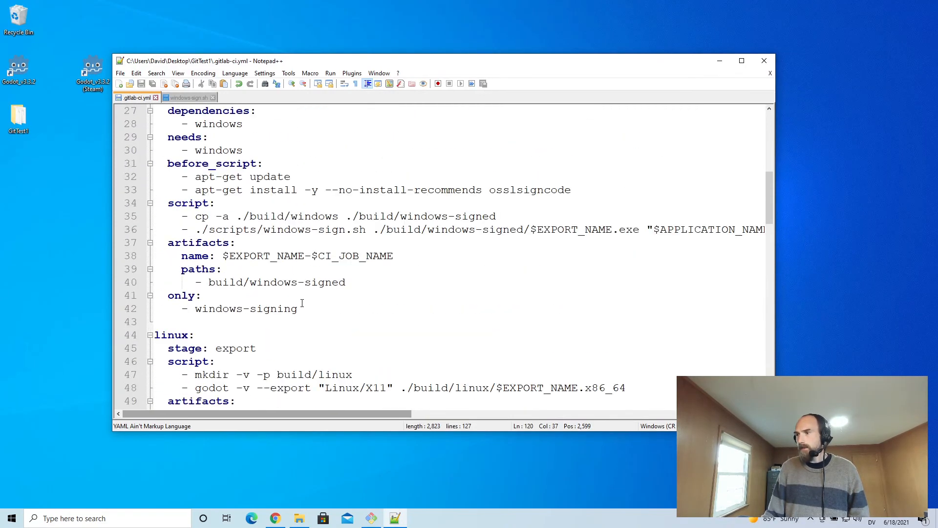
double_click(246, 309)
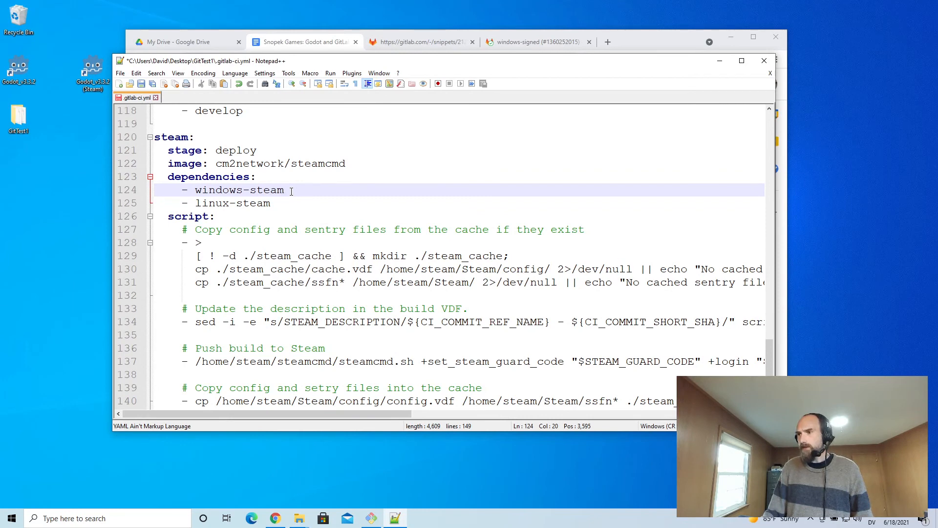
- Change the steam job's windows-steam dependency to windows-steam-signed
text(-)
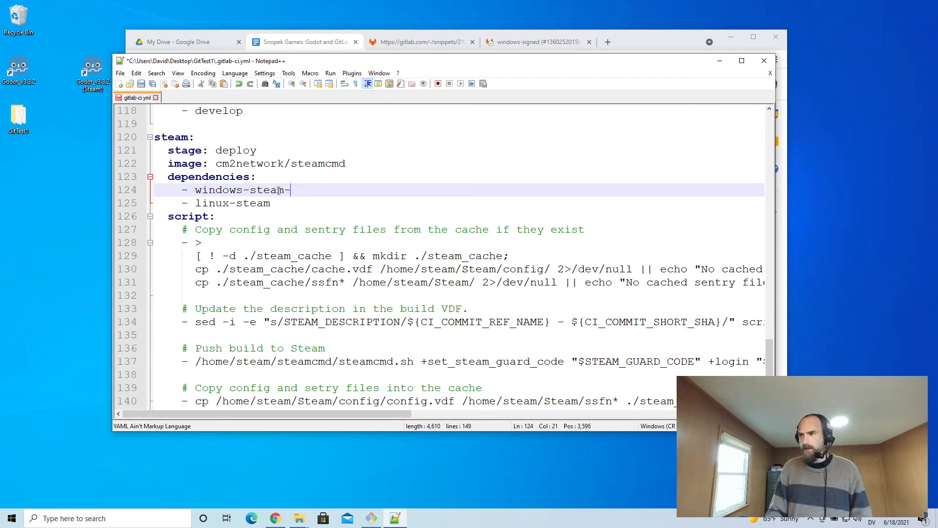
text(signed)
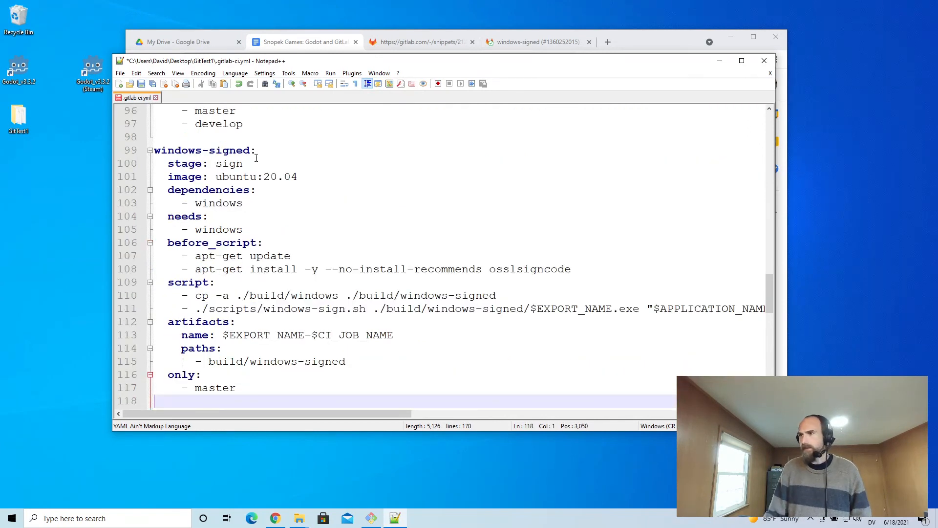
- Rename the copy to windows-steam-signed, use windows-steam dependencies, and add 'steam-' to build paths
click(208, 150)
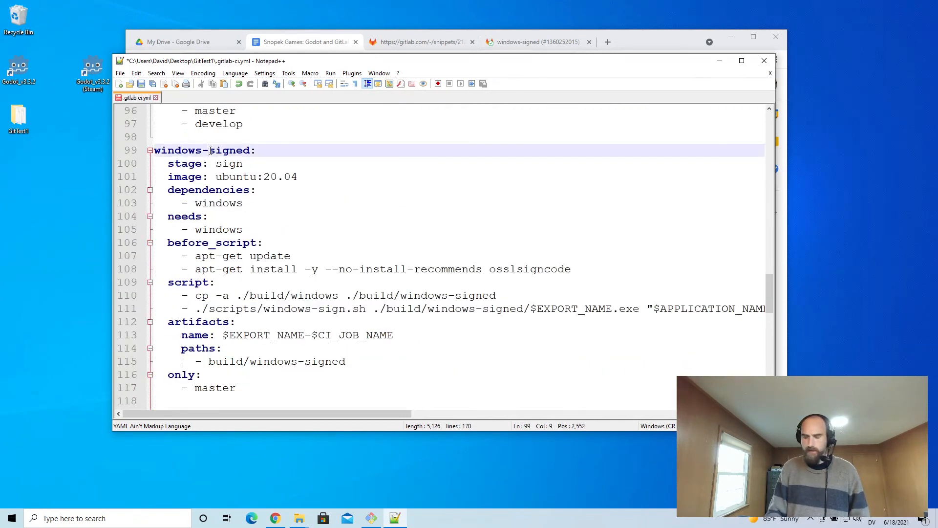
text(steam-s)
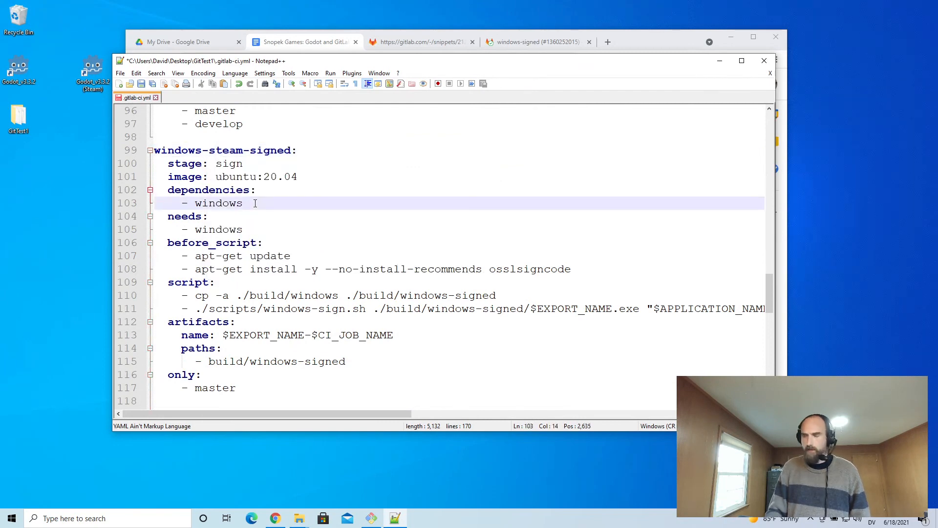
text(-steam)
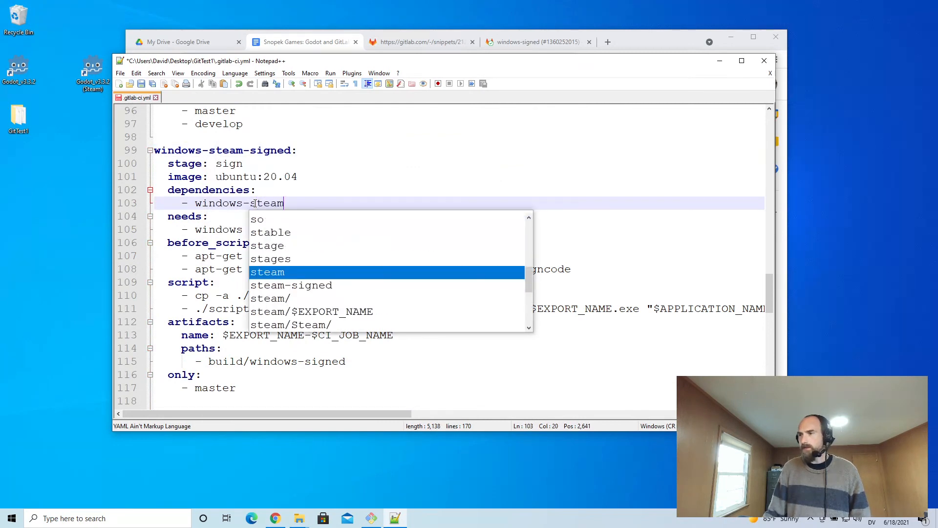
text(windows-steam)
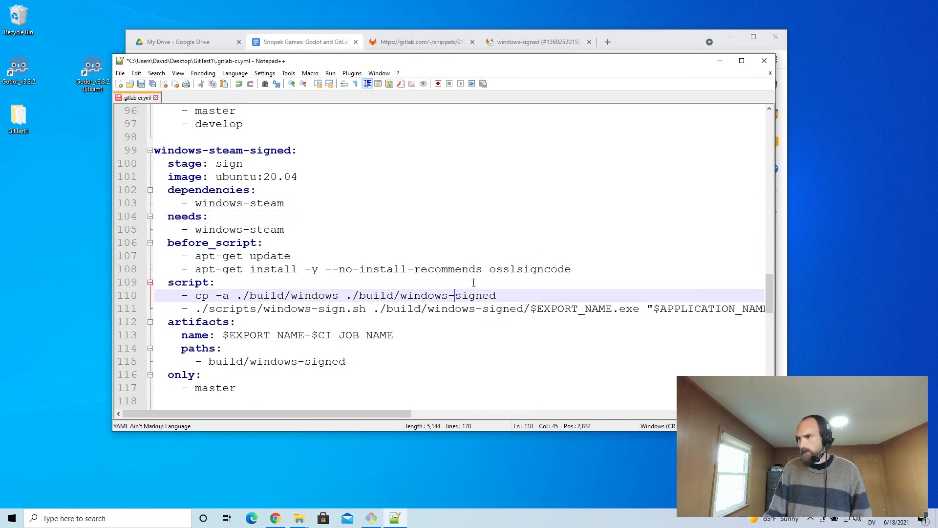
text(steam-)
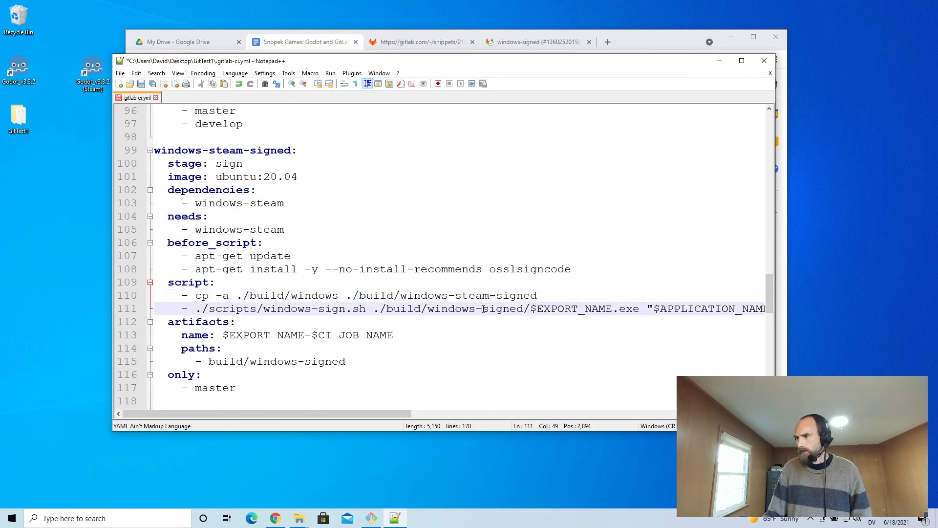
text(steam-)
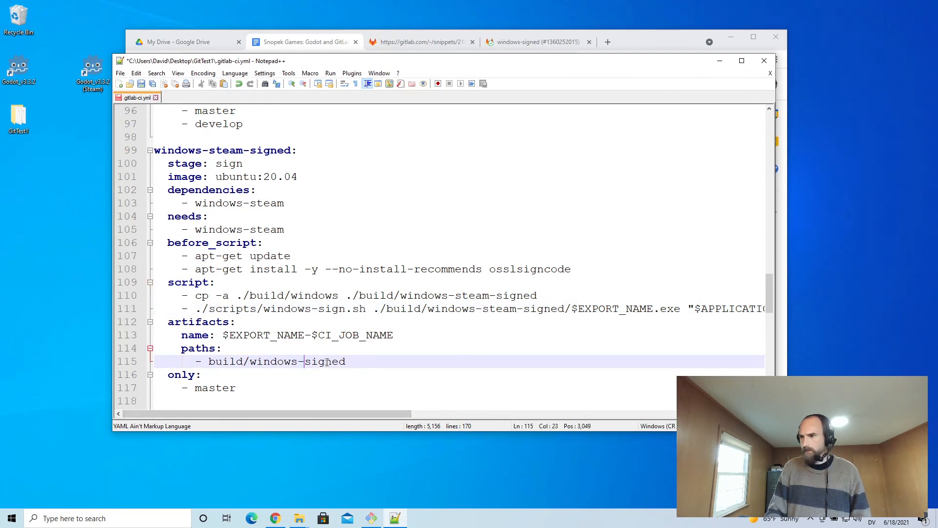
text(steam-s)
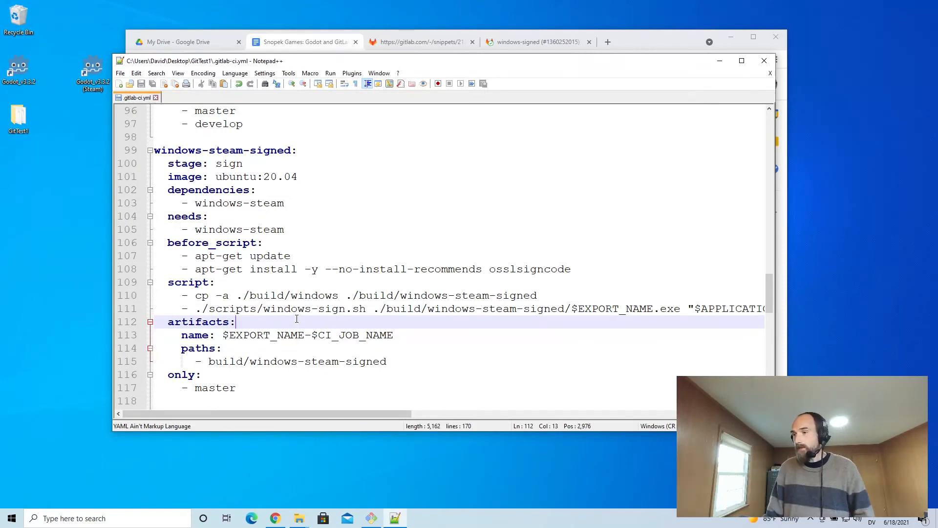
- Check the windows-steam-signed dependency, then open scripts/steam and right-click depot_build_1001.vdf
scroll(down, 3)
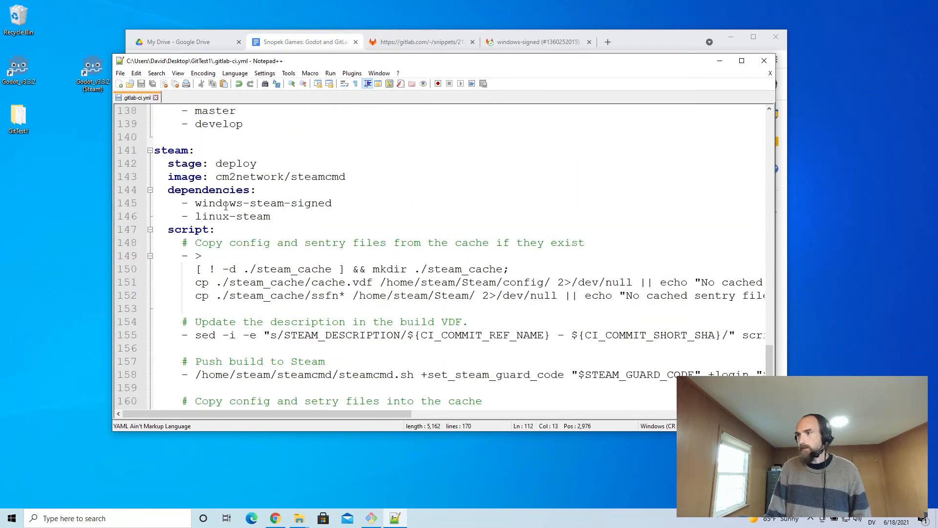
double_click(264, 203)
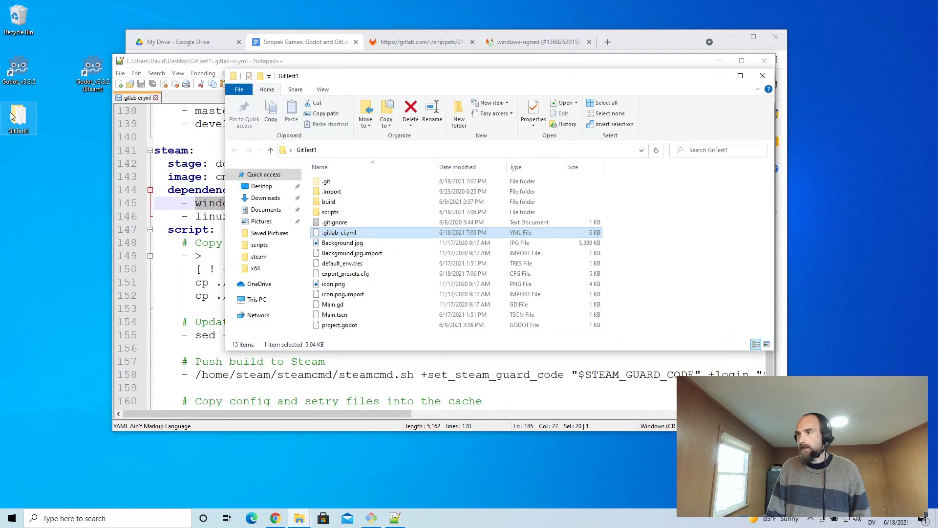
double_click(329, 212)
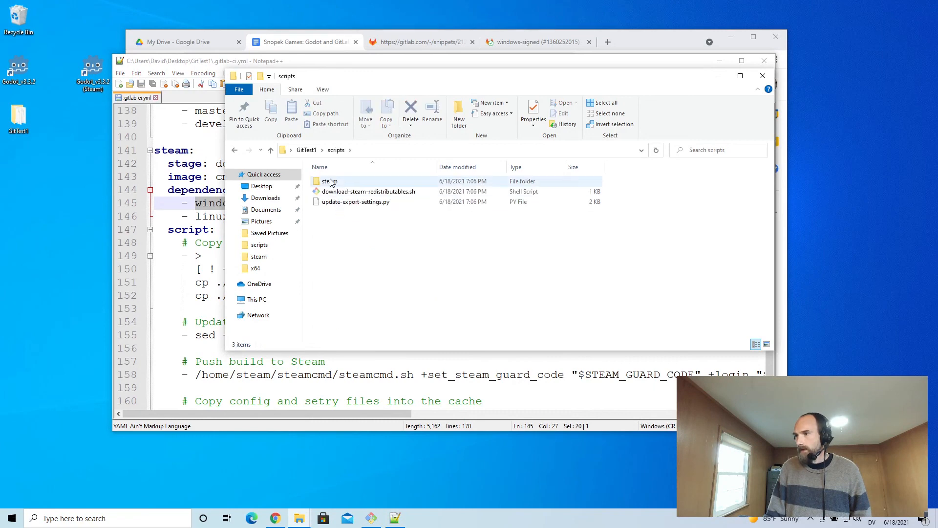
double_click(329, 180)
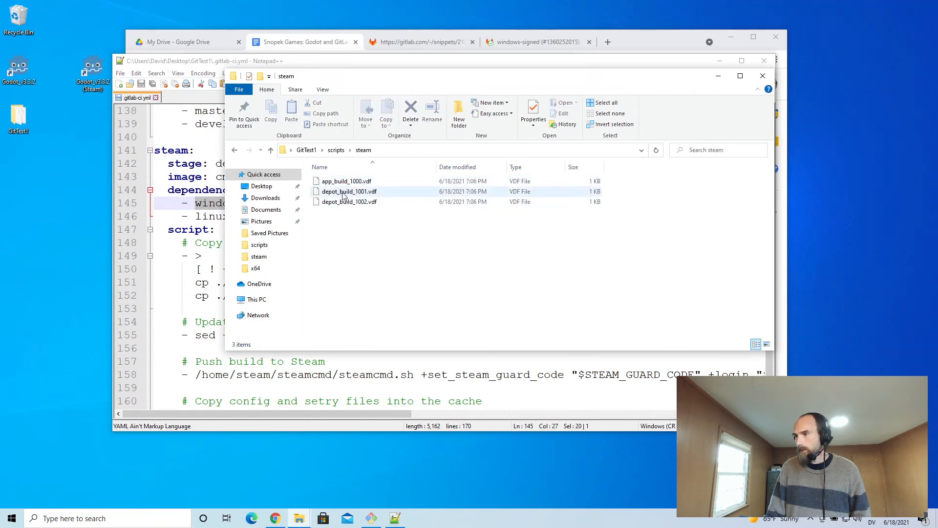
right_click(349, 191)
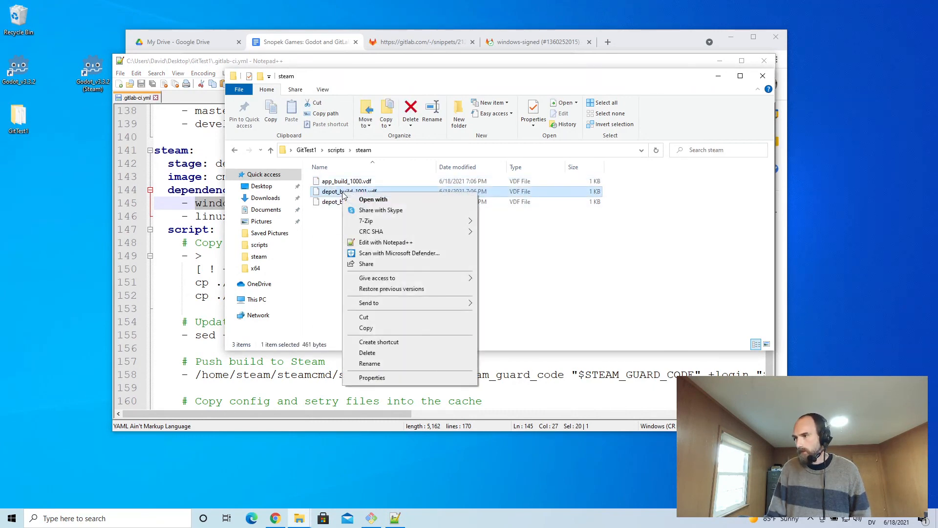
- Set depot_build_1001.vdf LocalPath to "windows-steam-signed/*" and return to .gitlab-ci.yml
click(386, 242)
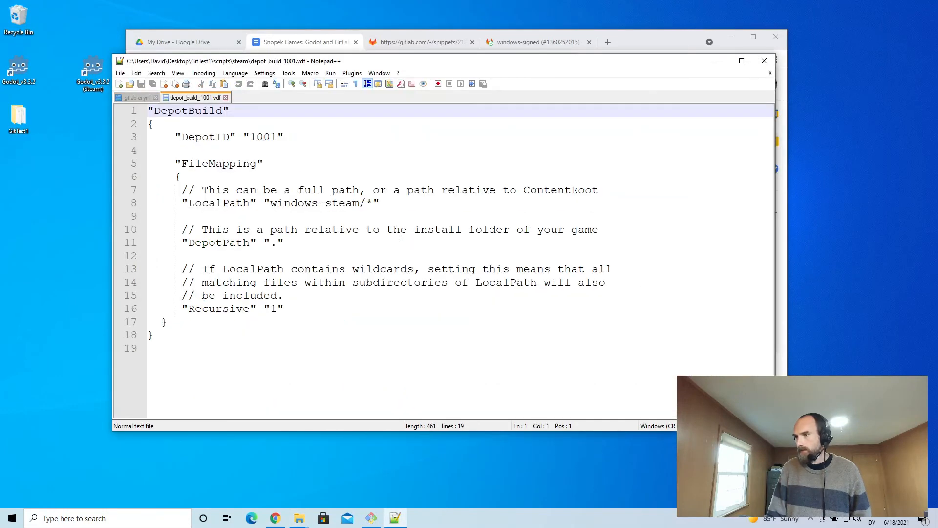
double_click(308, 202)
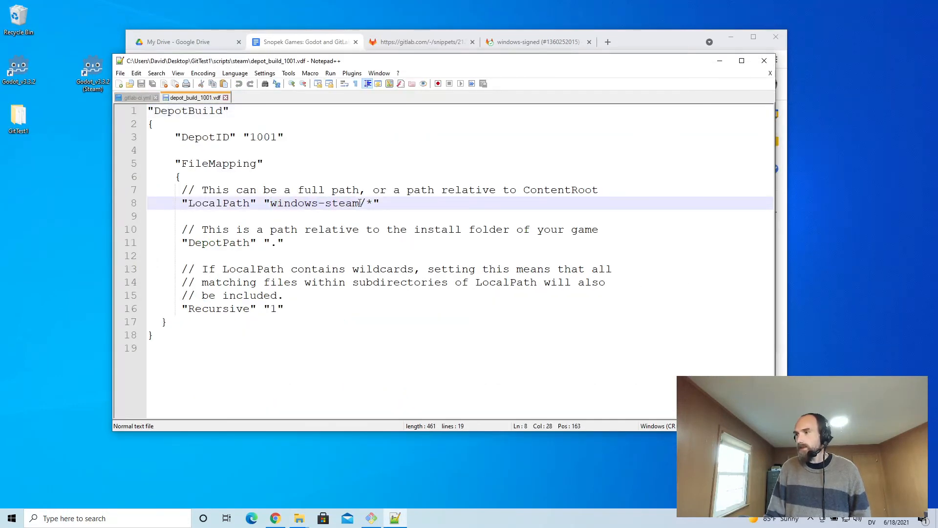
text(-s)
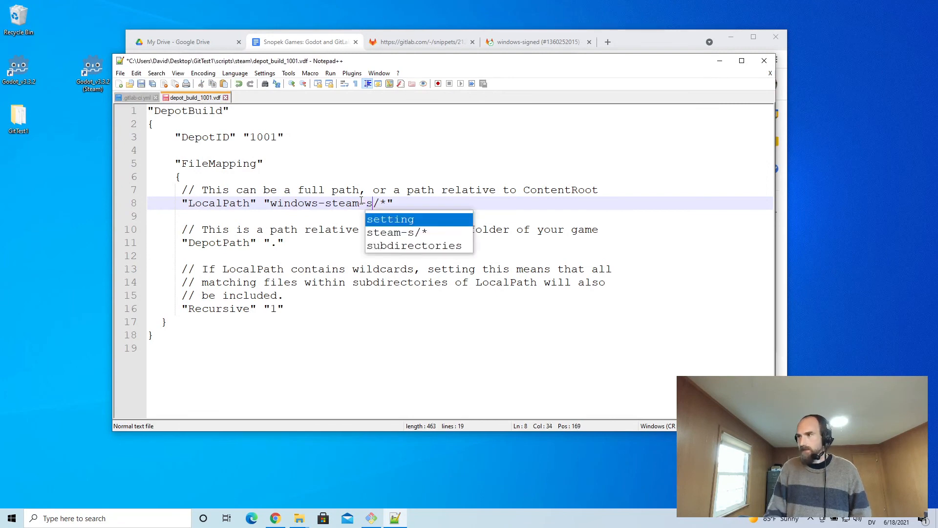
text(igned)
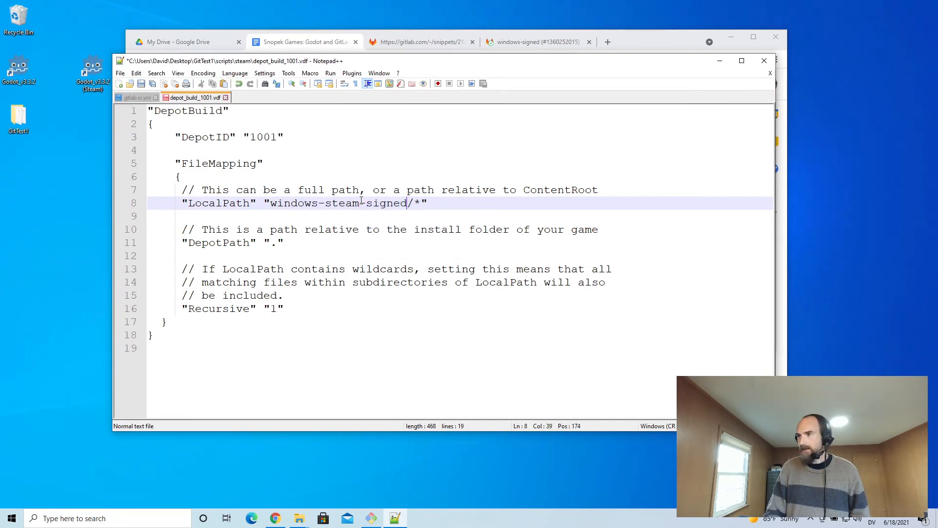
click(371, 517)
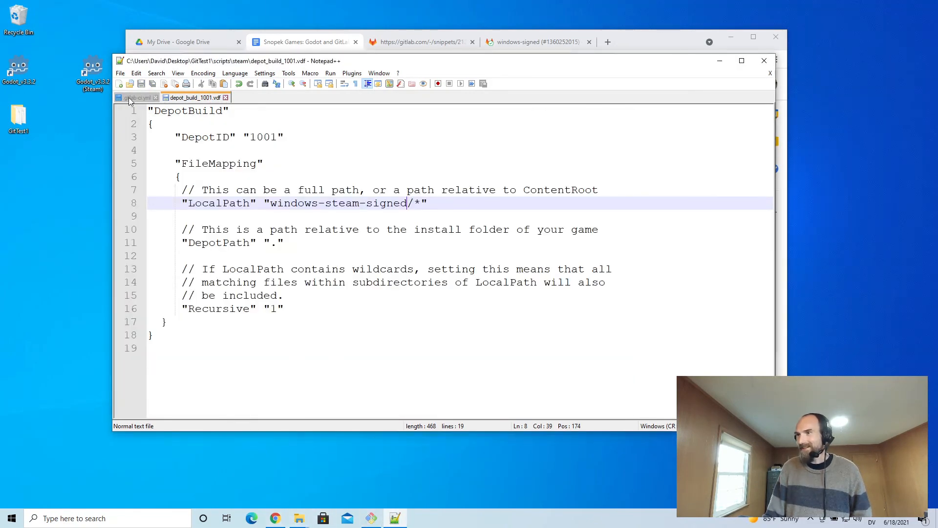
click(135, 98)
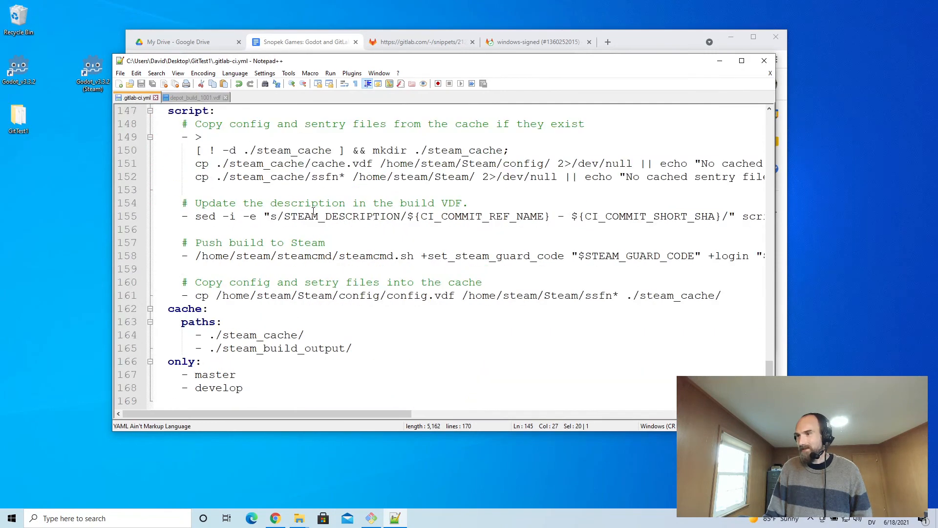